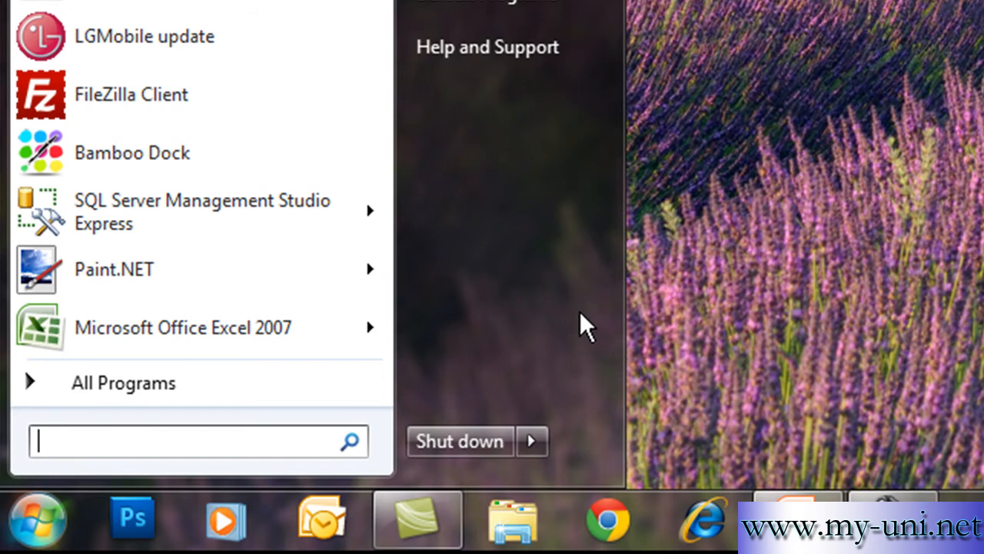
# Step: Launch 'sqlplus / as sysdba' from the Start menu search to connect to Oracle XE
pyautogui.write('sqlplu')
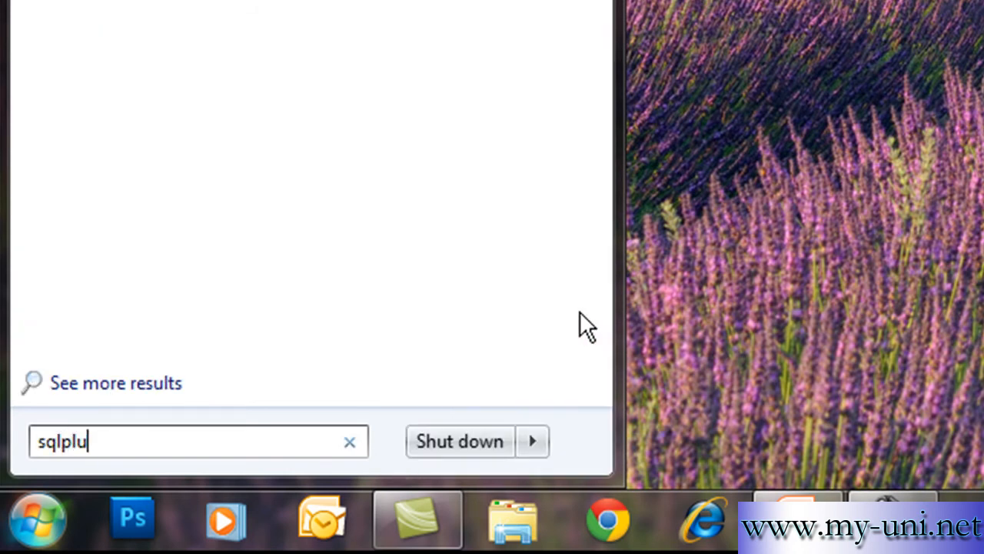
pyautogui.write('s / as sy')
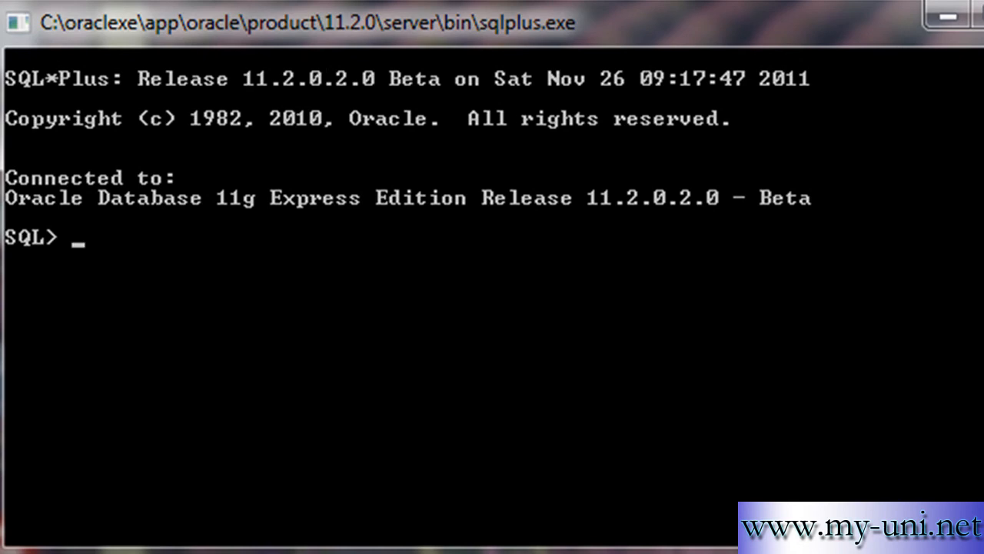
# Step: Describe the v$log view to list its columns and types
pyautogui.write('desc')
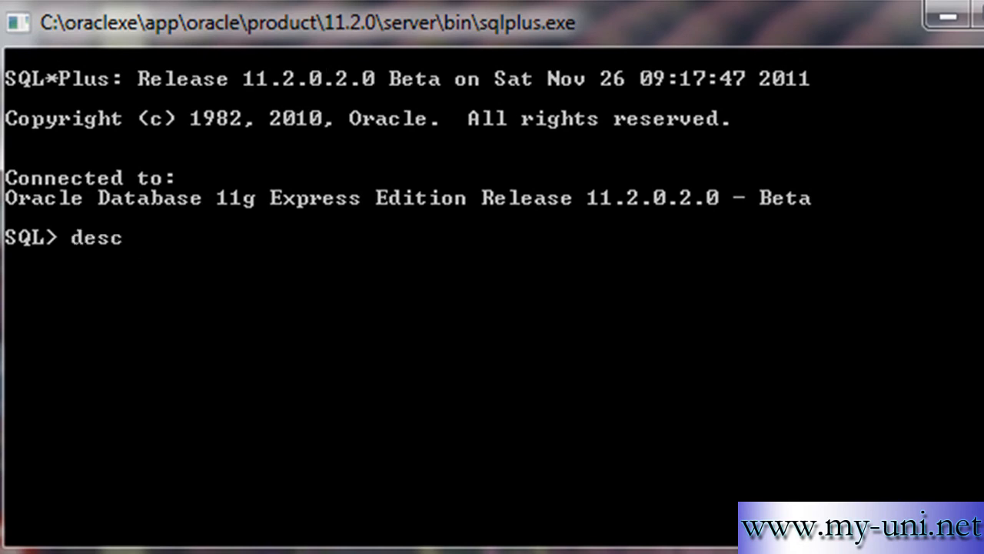
pyautogui.write('v$l')
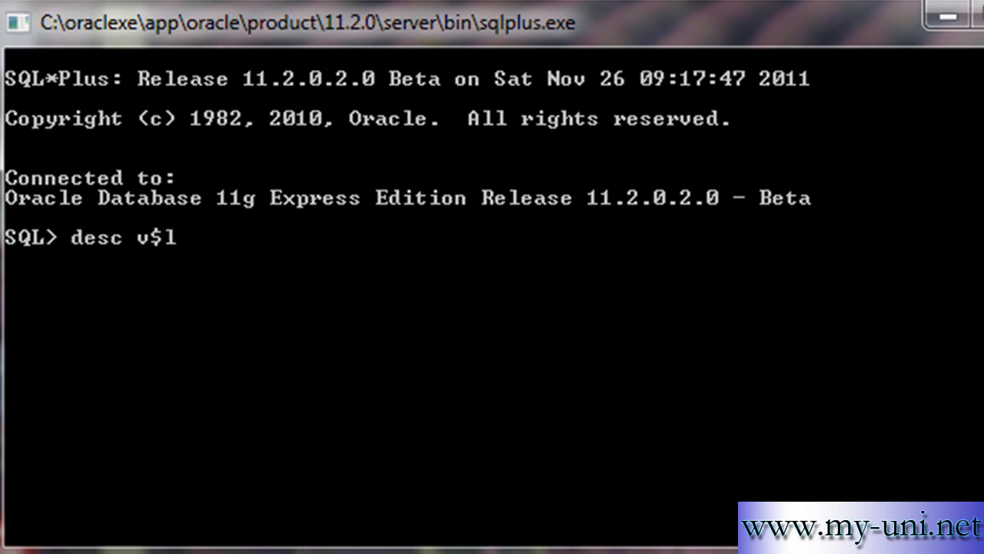
pyautogui.write('og')
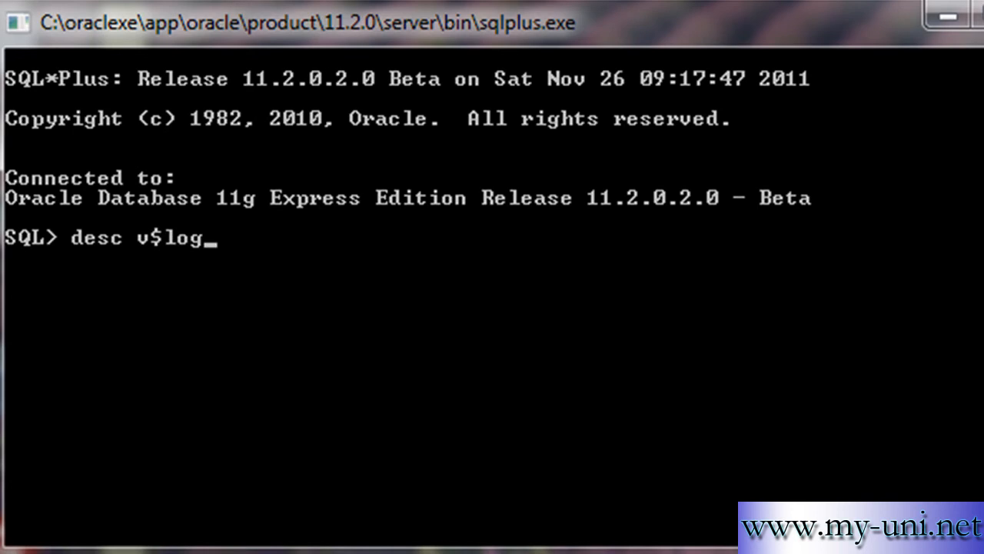
pyautogui.write(';')
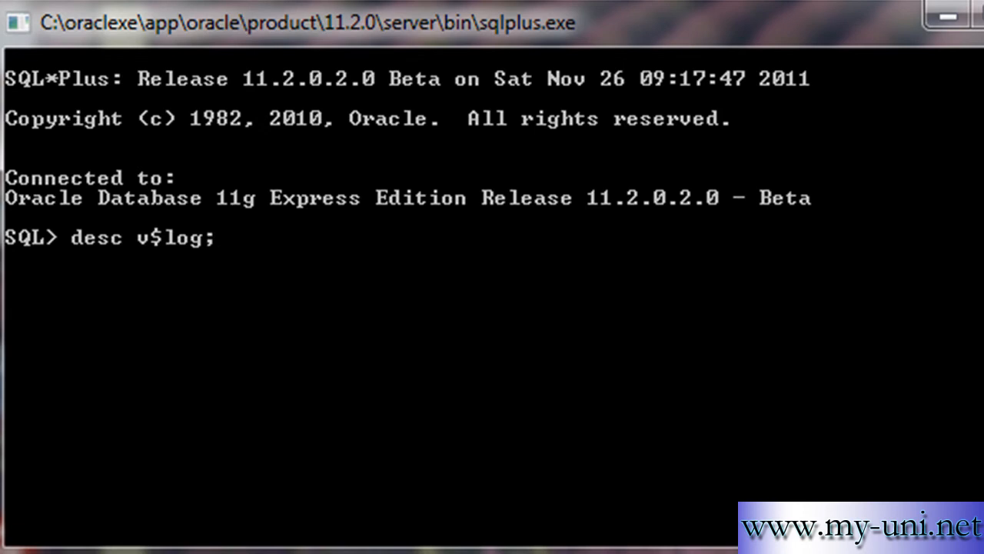
pyautogui.press('Return')
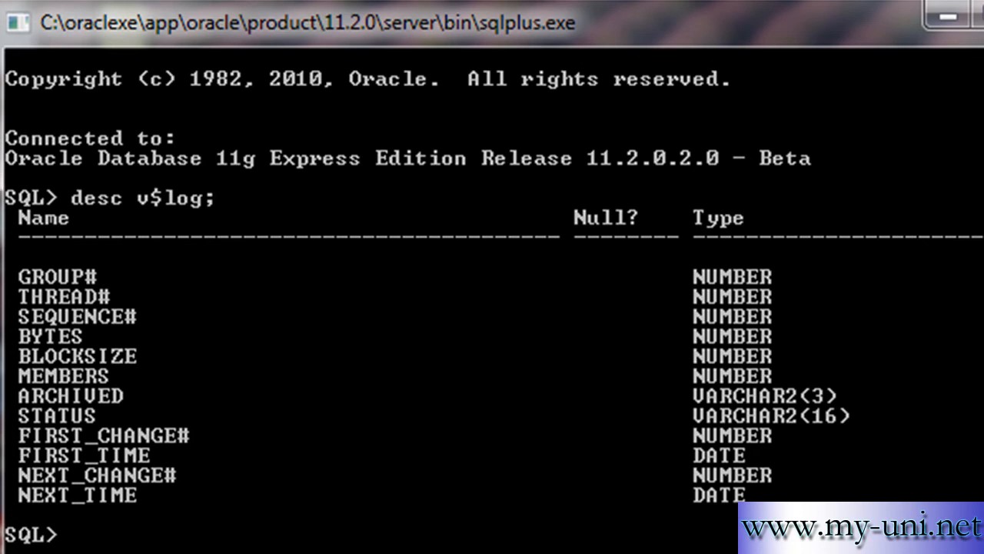
# Step: Describe the v$logfile view to list its columns and types
pyautogui.write('desc v')
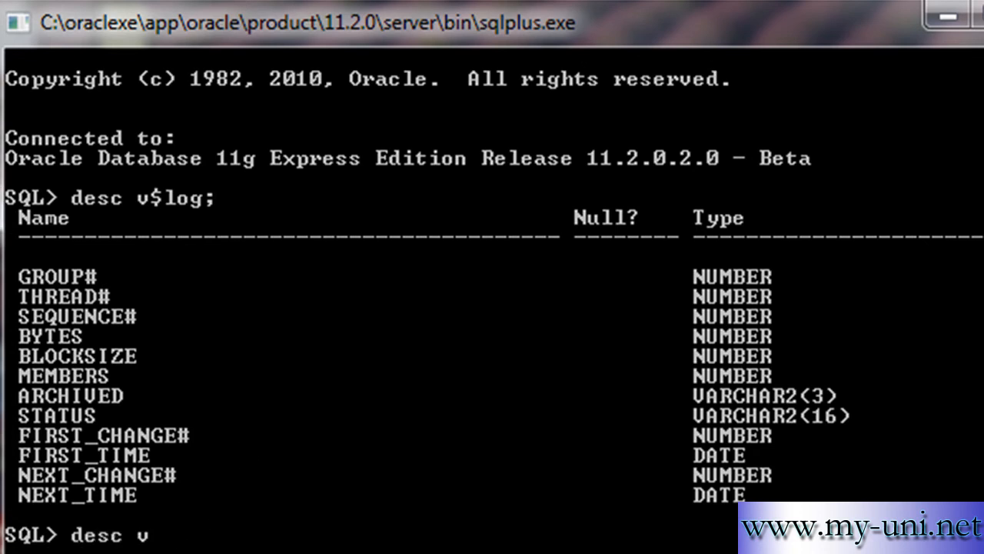
pyautogui.write('$logfile')
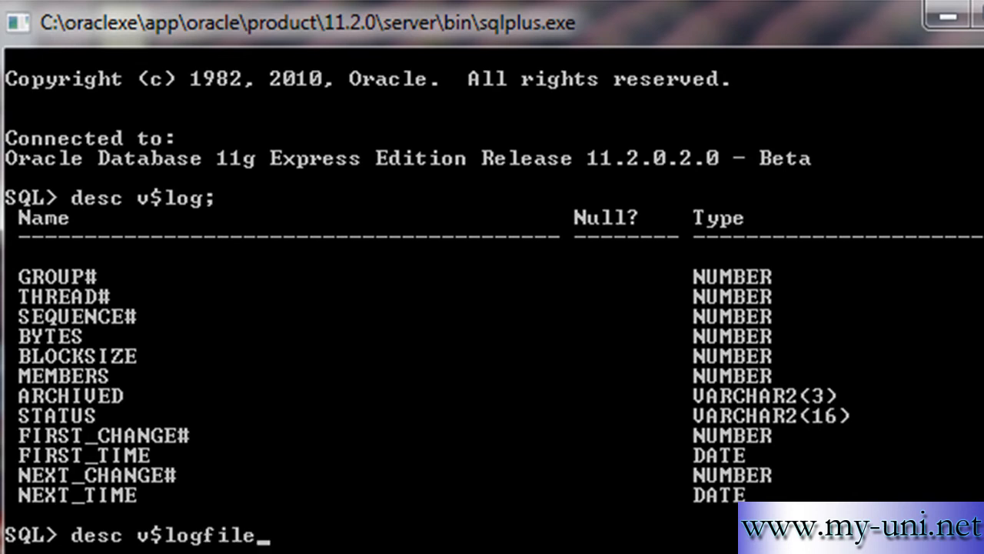
pyautogui.press('Return')
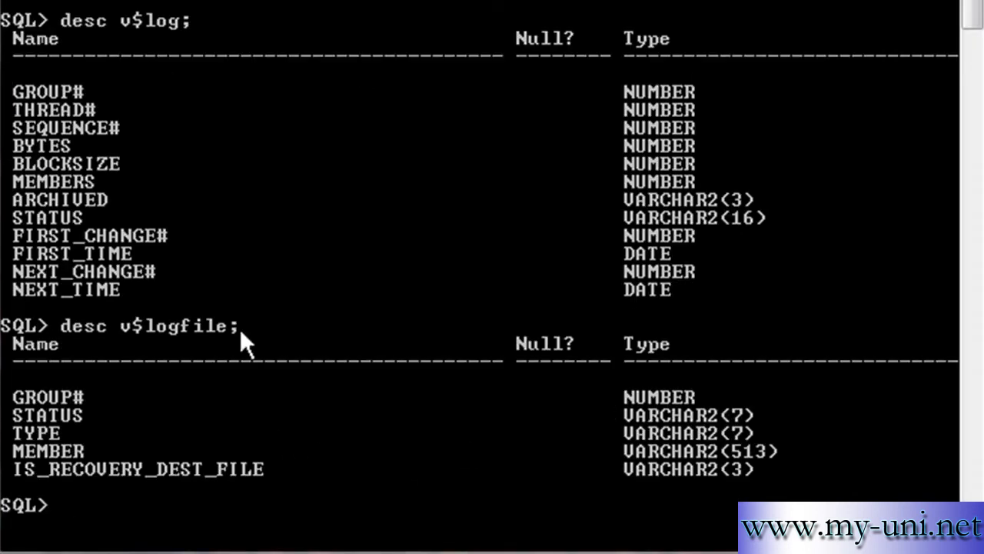
pyautogui.moveTo(92, 93)
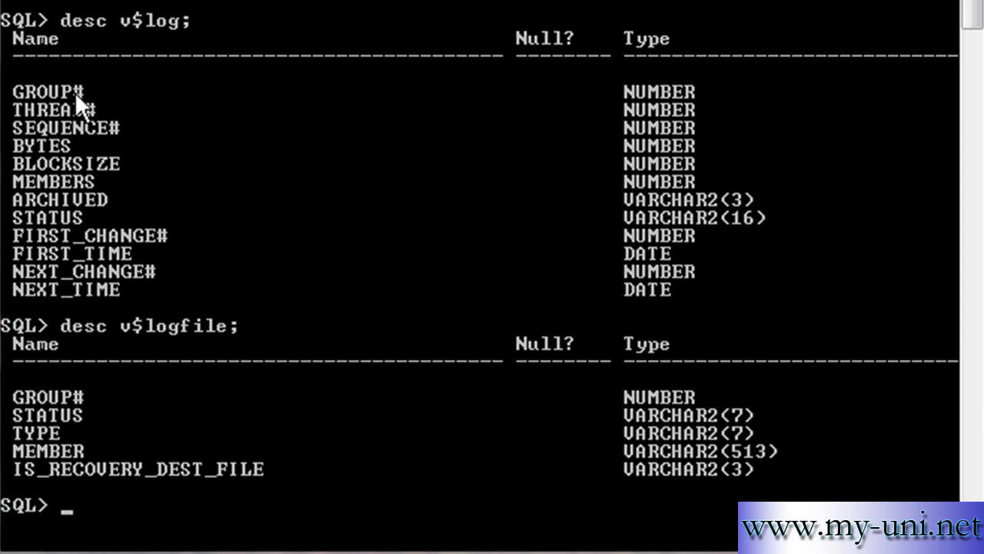
pyautogui.moveTo(39, 238)
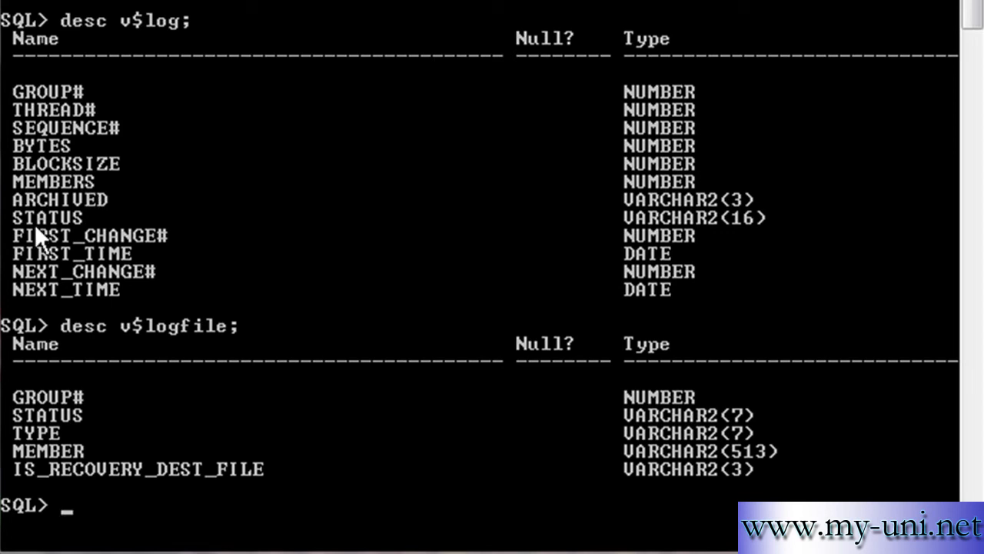
pyautogui.moveTo(35, 239)
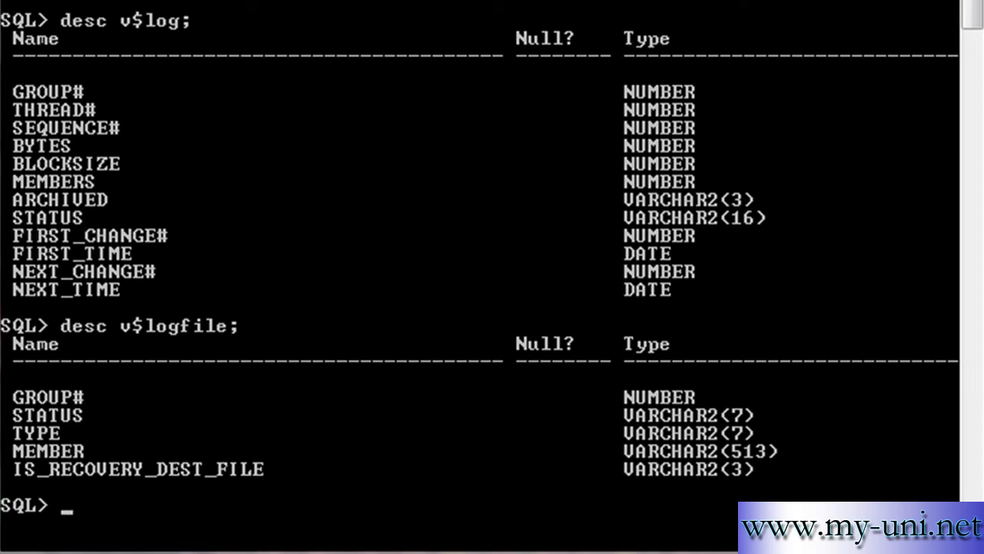
# Step: Run 'select group#, members, status from v$log;' to show two groups, 1 inactive, 2 current
pyautogui.write('selec')
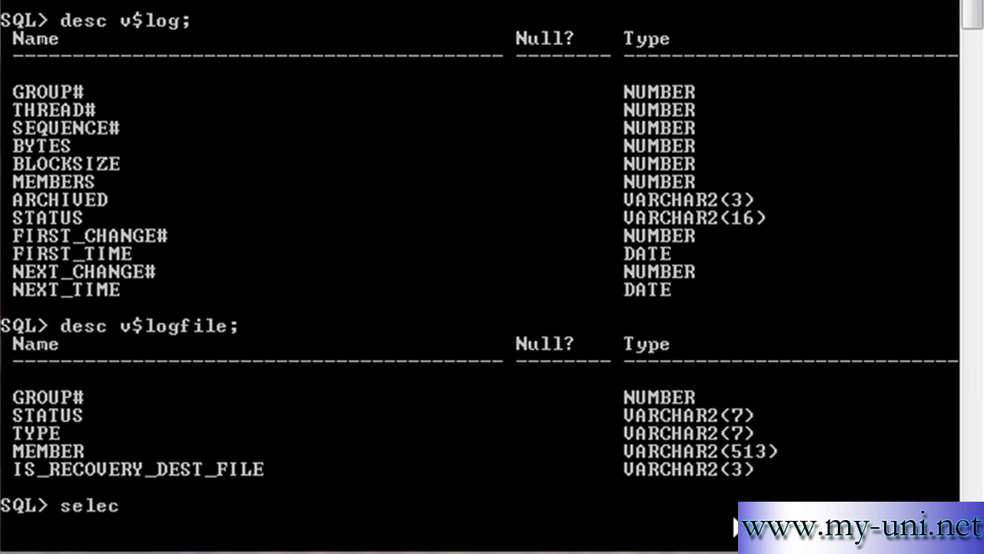
pyautogui.write('t group')
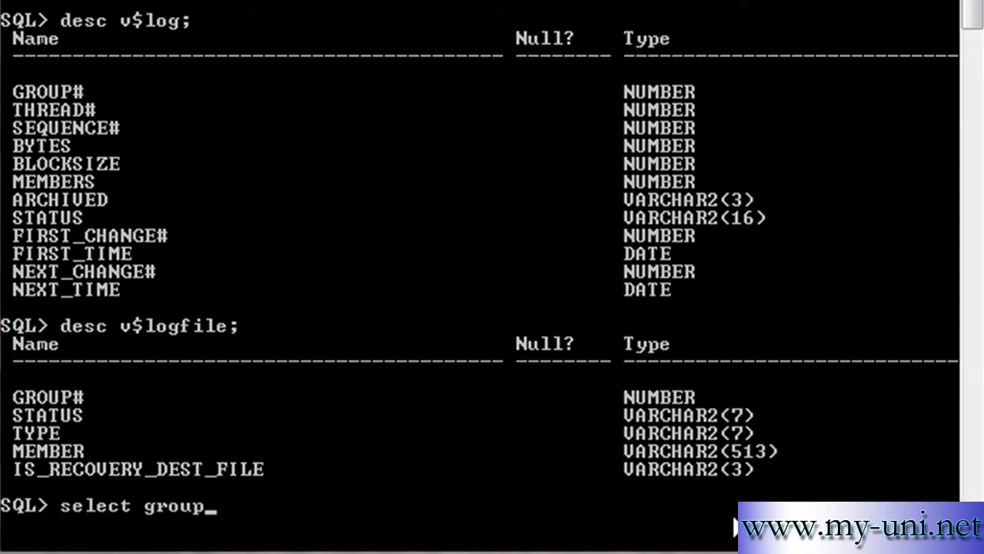
pyautogui.write(',')
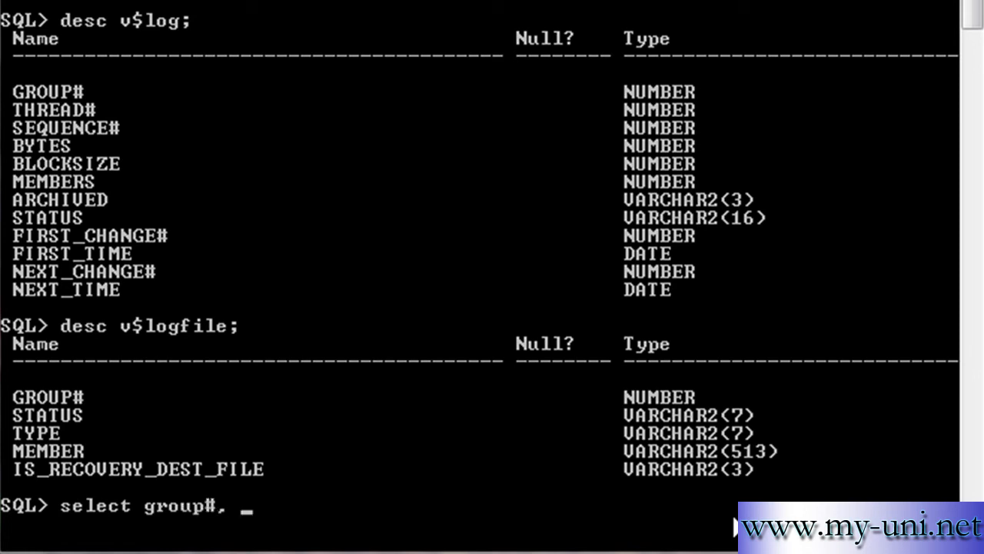
pyautogui.write('members, status')
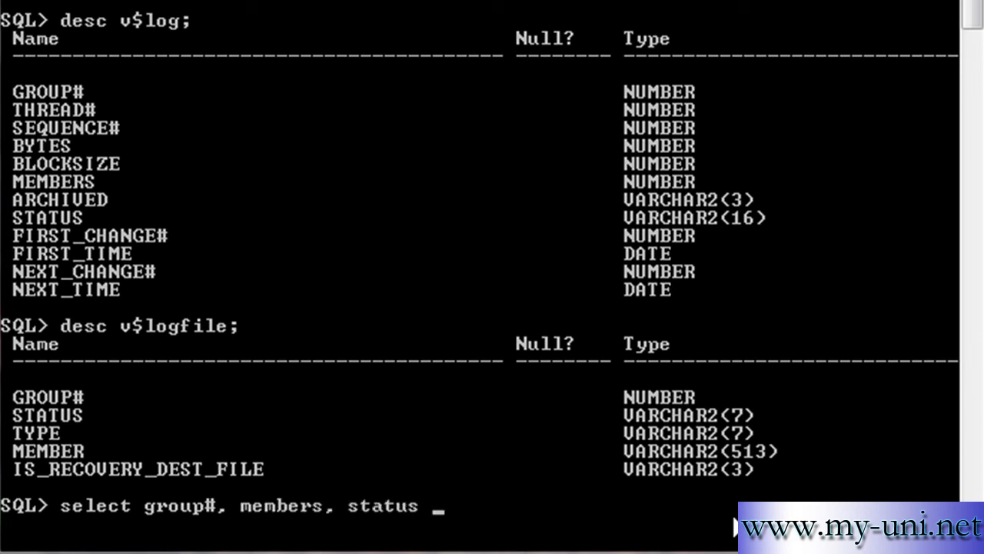
pyautogui.moveTo(246, 535)
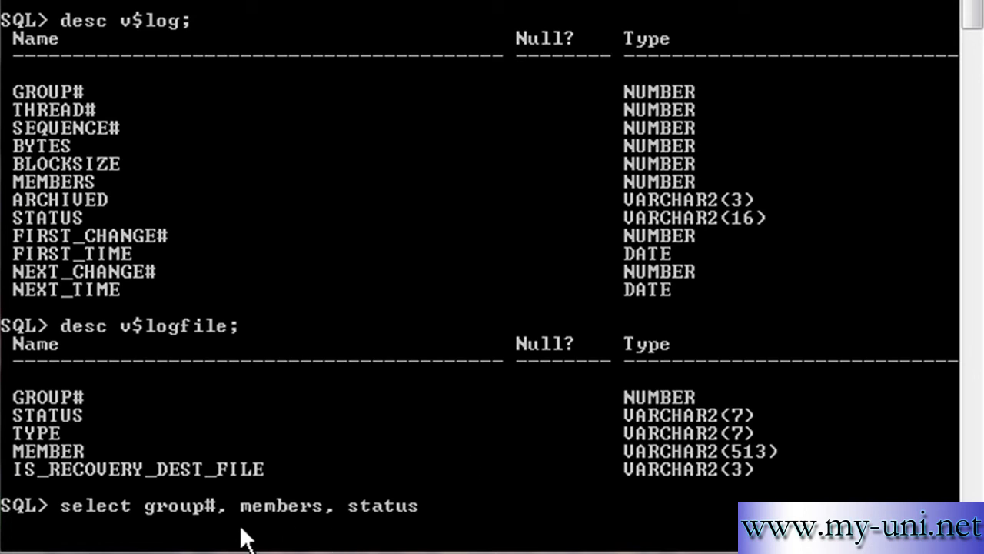
pyautogui.write('fr')
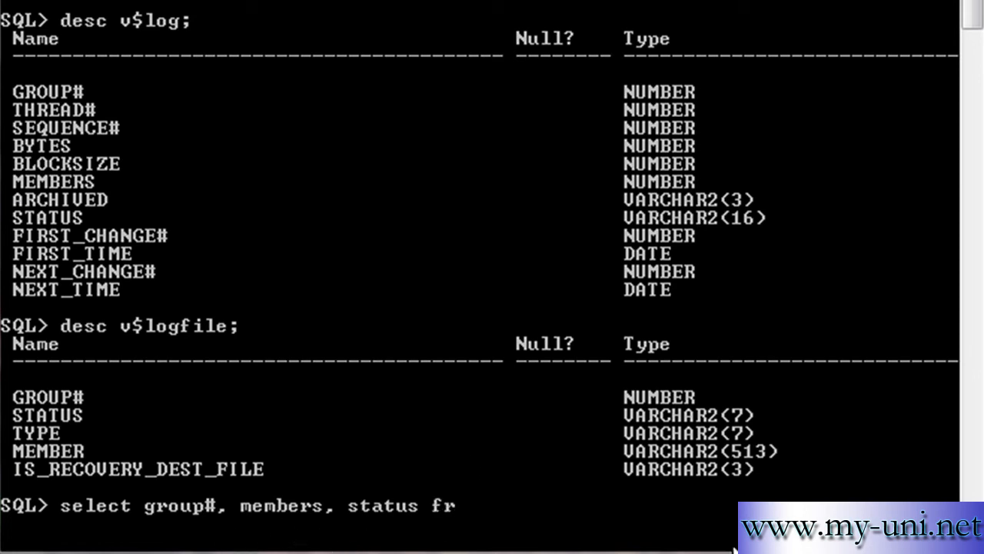
pyautogui.write('om v$')
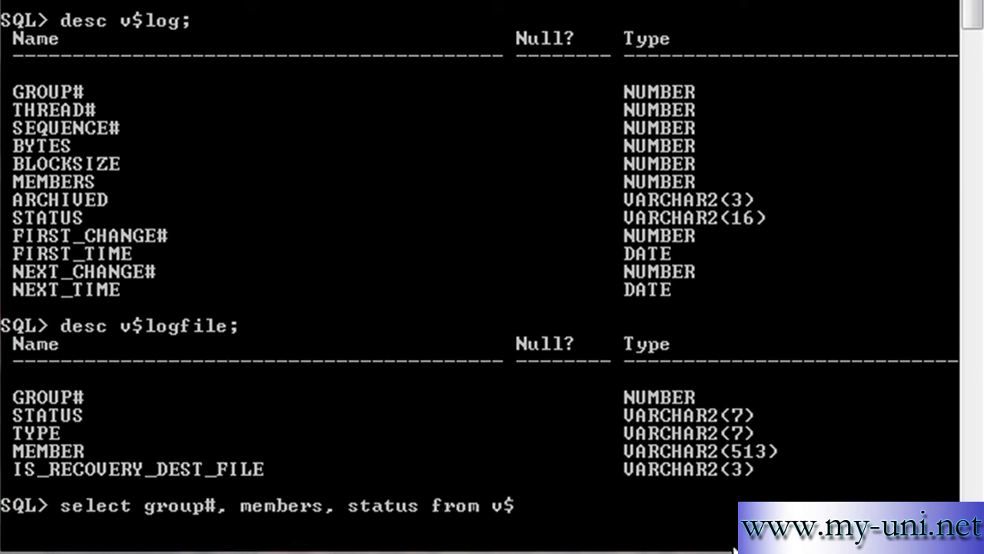
pyautogui.write('log')
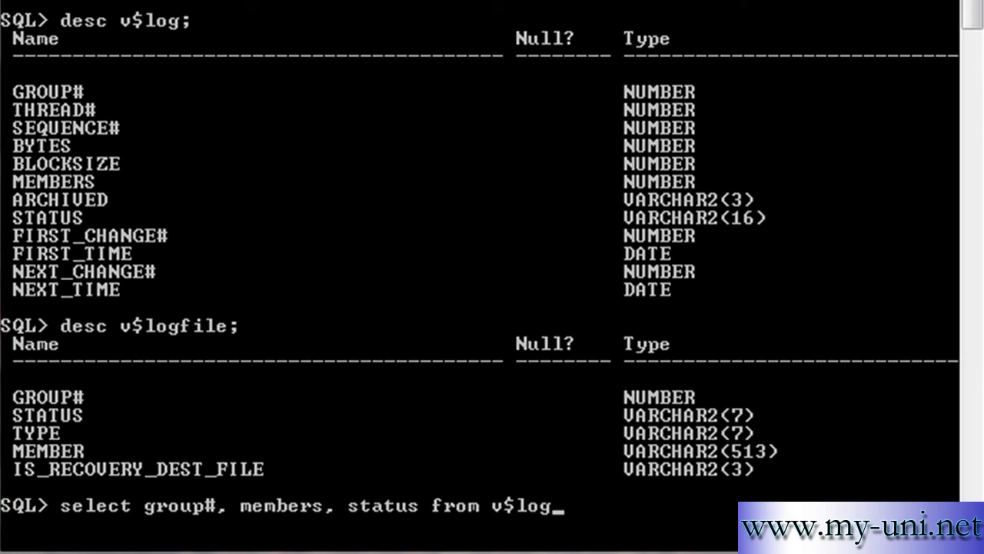
pyautogui.write(';')
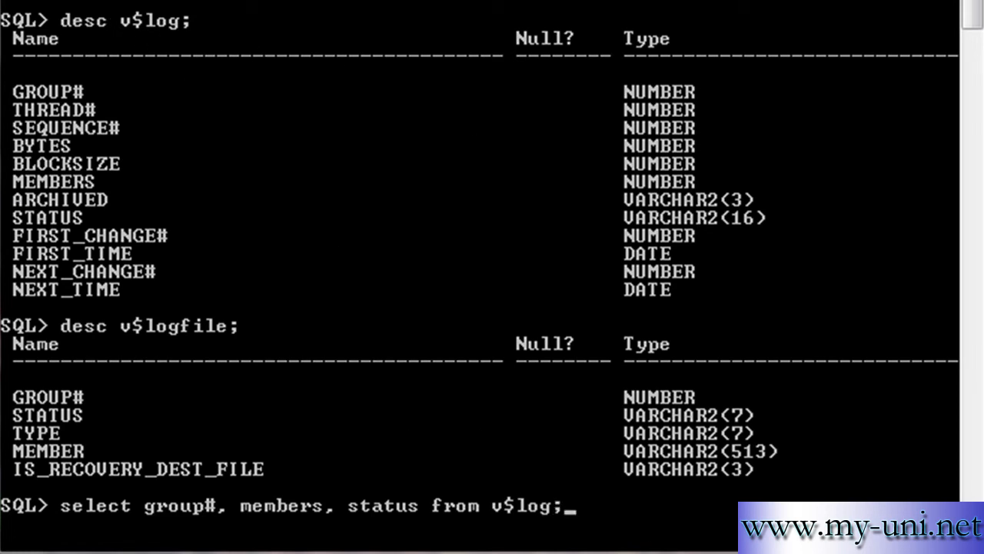
pyautogui.press('Return')
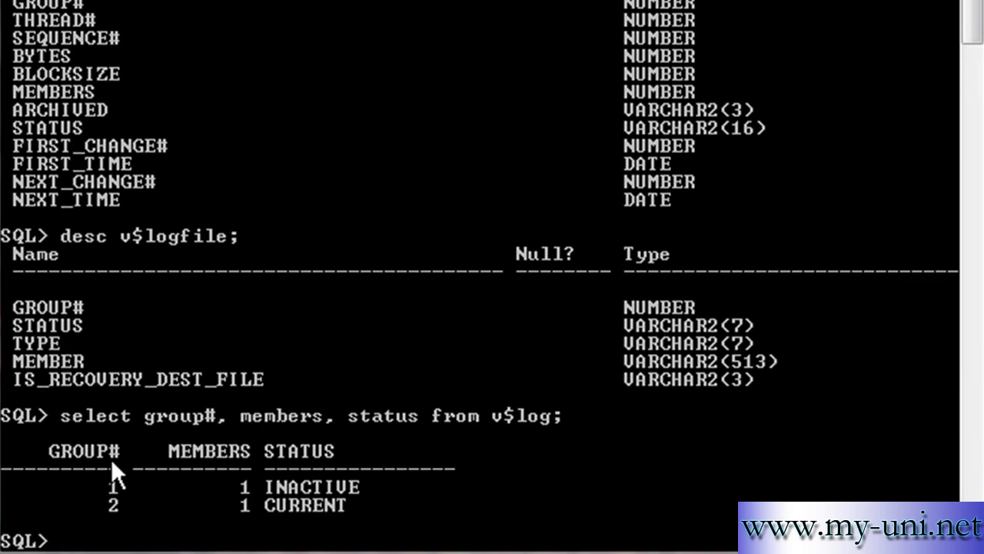
pyautogui.moveTo(126, 530)
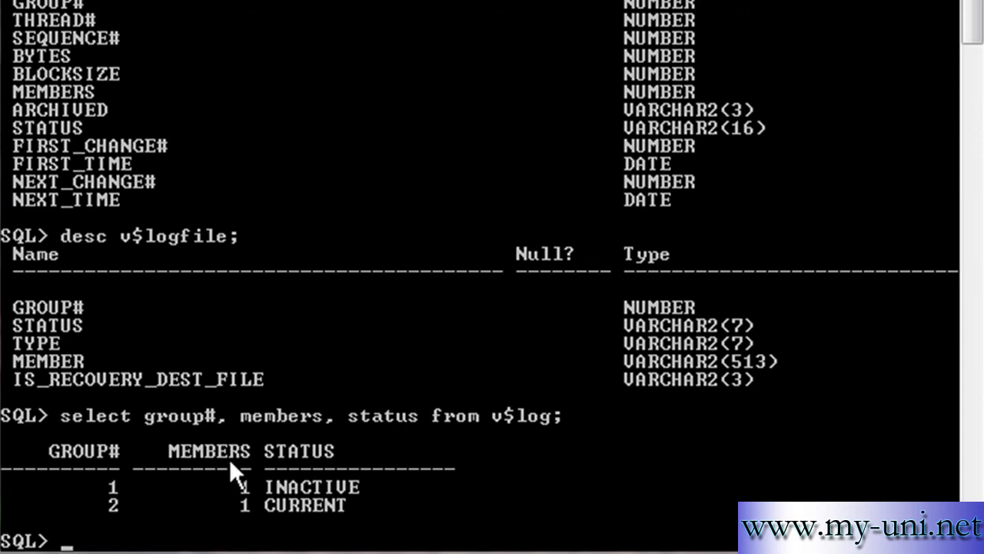
pyautogui.moveTo(255, 486)
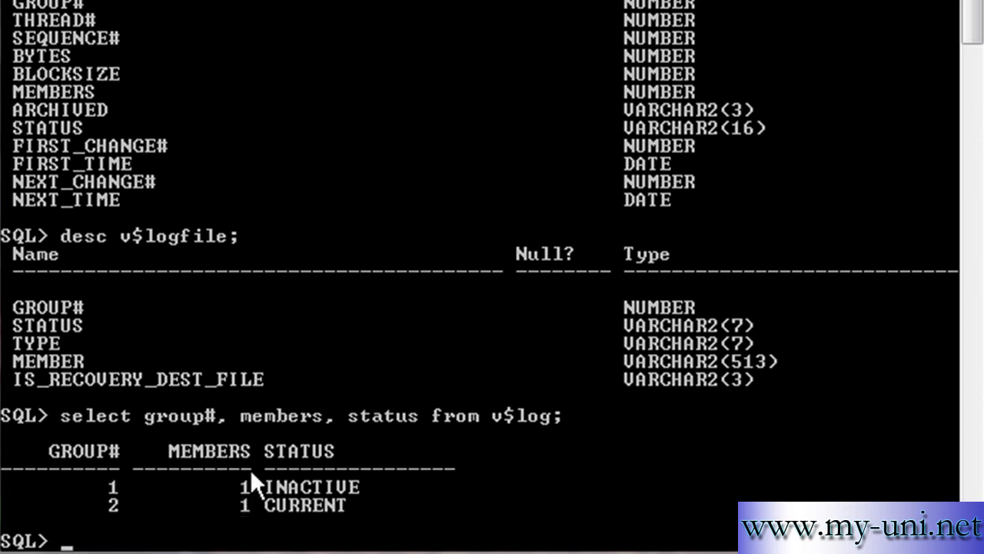
pyautogui.moveTo(288, 511)
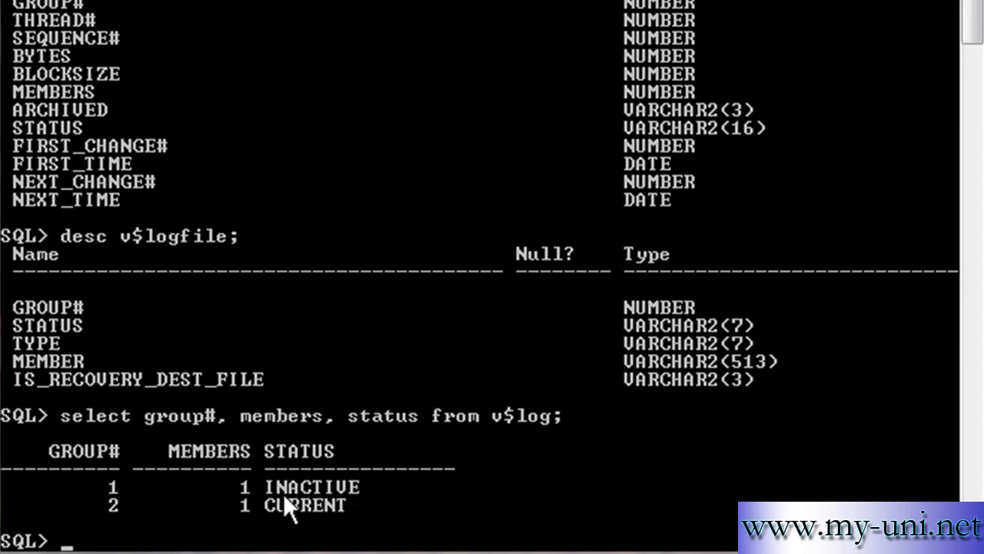
pyautogui.moveTo(299, 522)
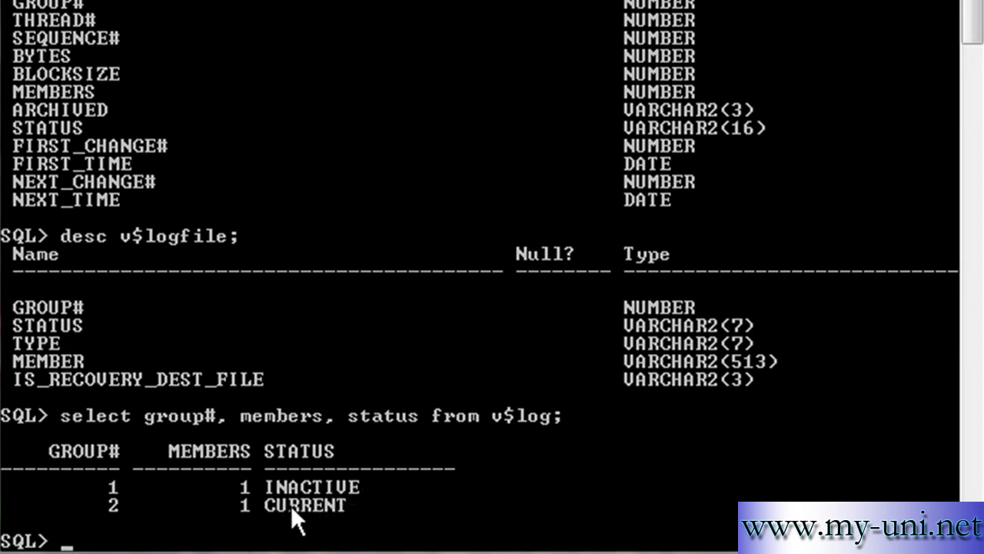
pyautogui.moveTo(340, 524)
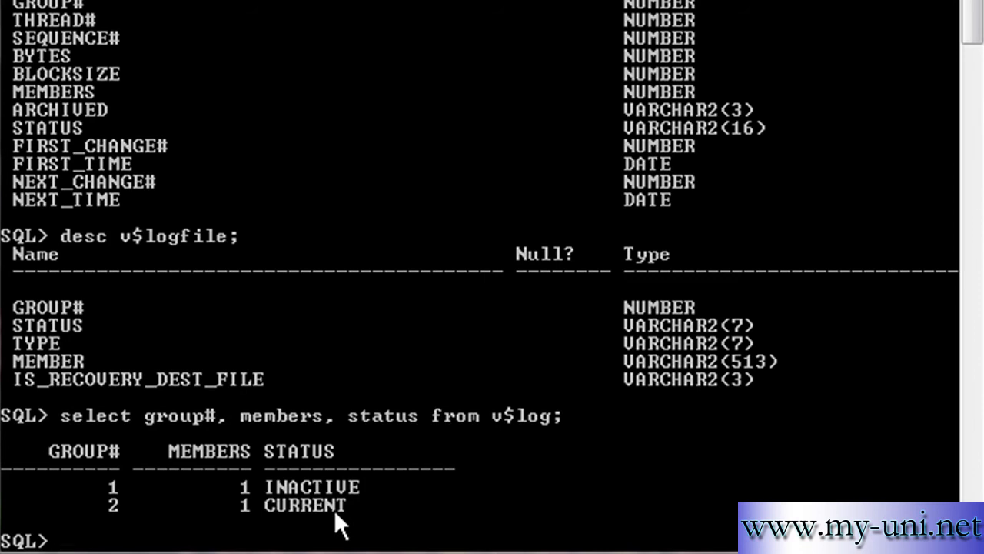
pyautogui.moveTo(106, 515)
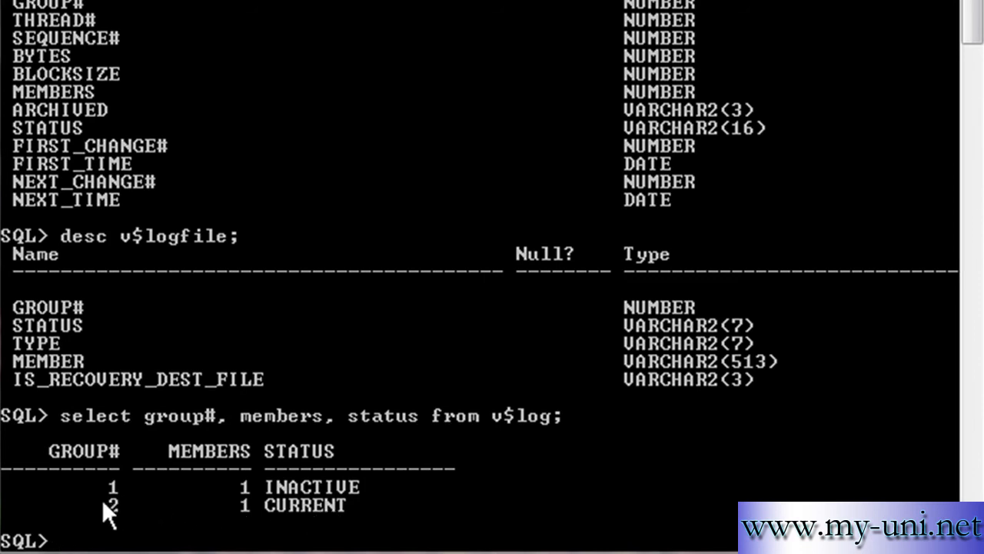
pyautogui.moveTo(239, 515)
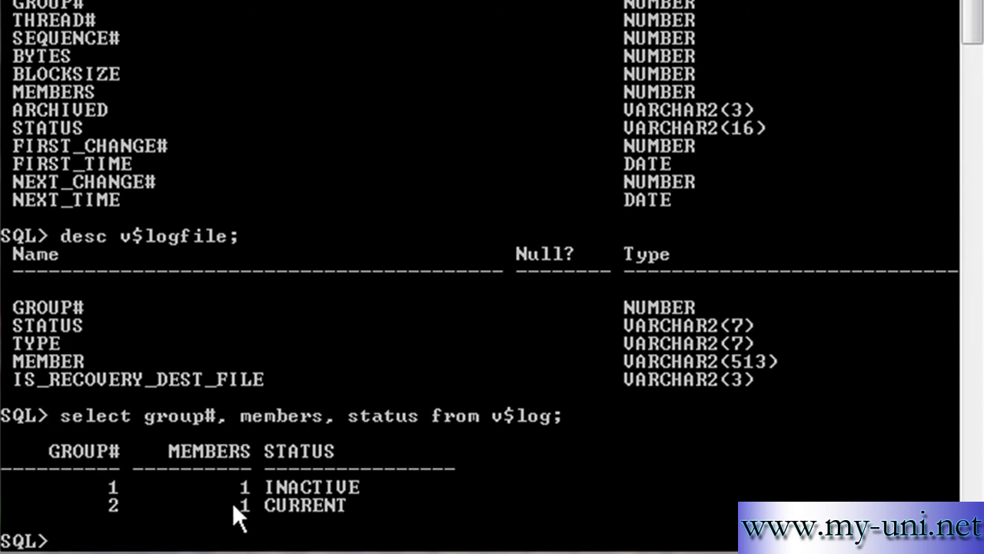
pyautogui.moveTo(473, 504)
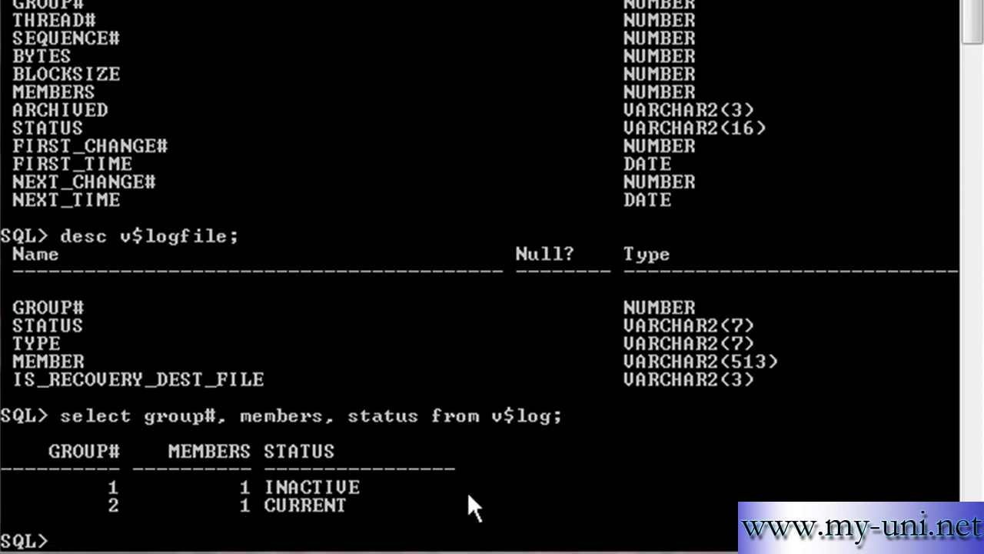
pyautogui.moveTo(587, 480)
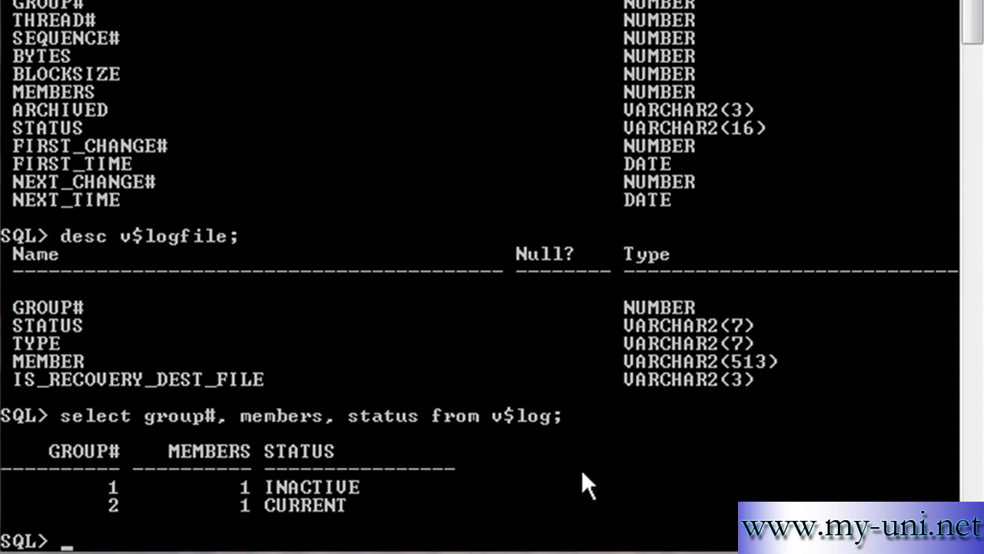
pyautogui.moveTo(475, 503)
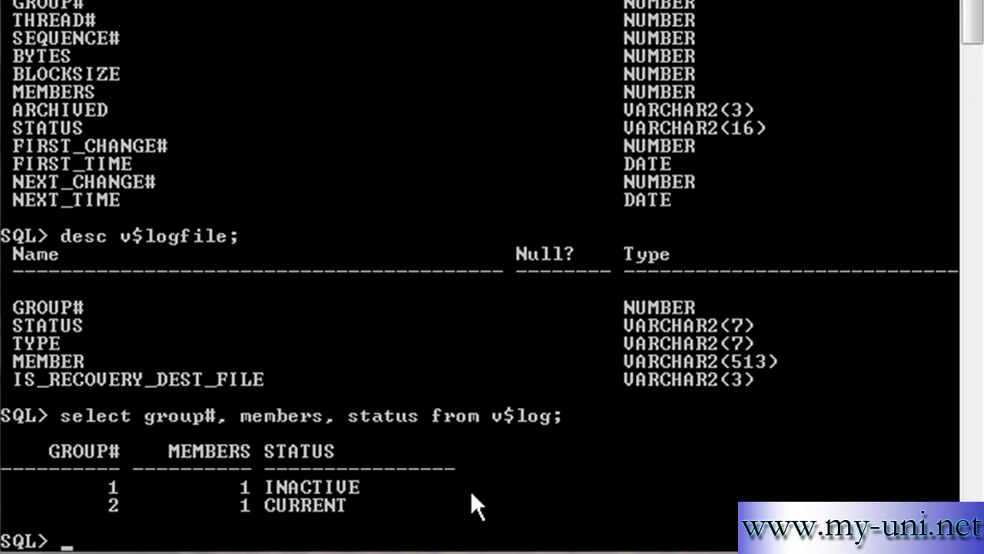
pyautogui.moveTo(386, 532)
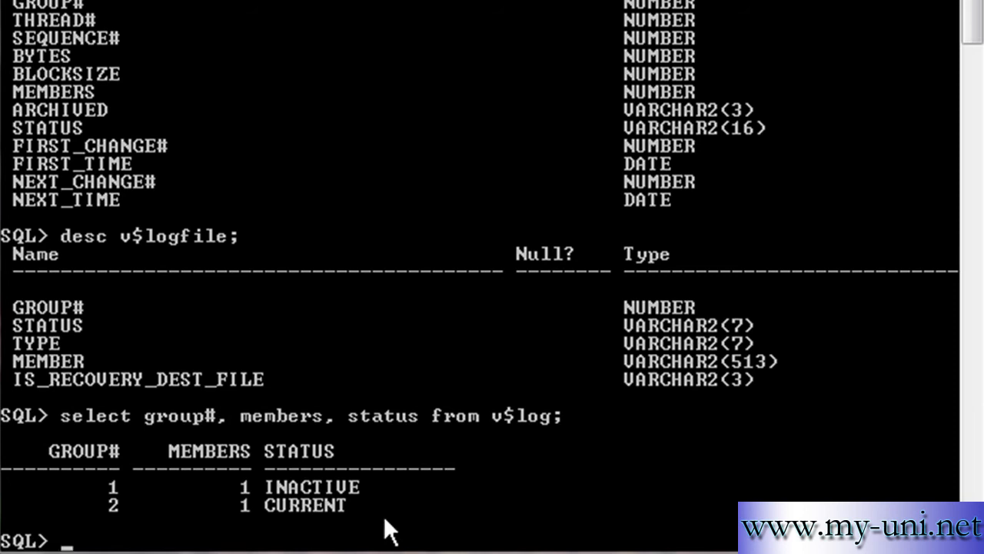
pyautogui.moveTo(514, 435)
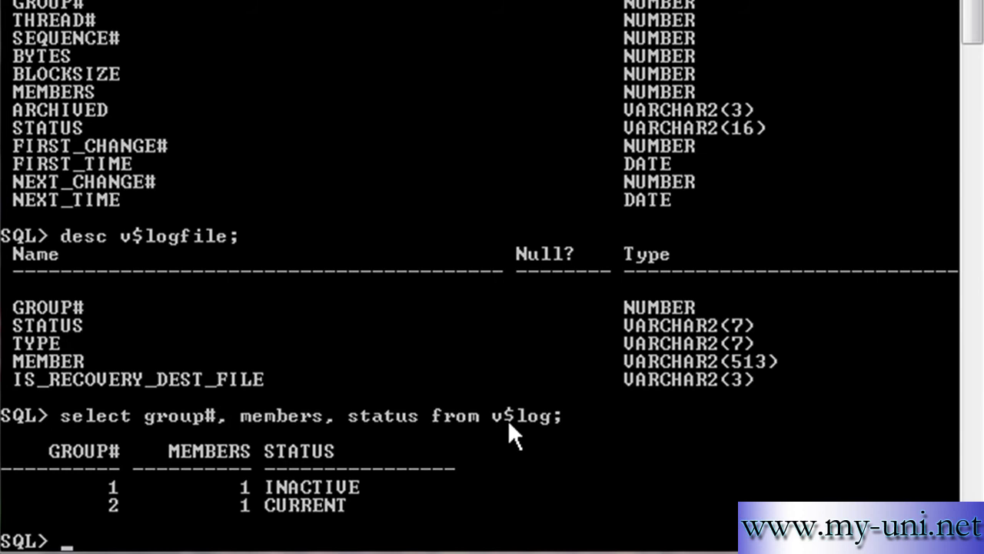
# Step: From a host shell, create the redolog folder at the C:\ drive root
pyautogui.write('hos')
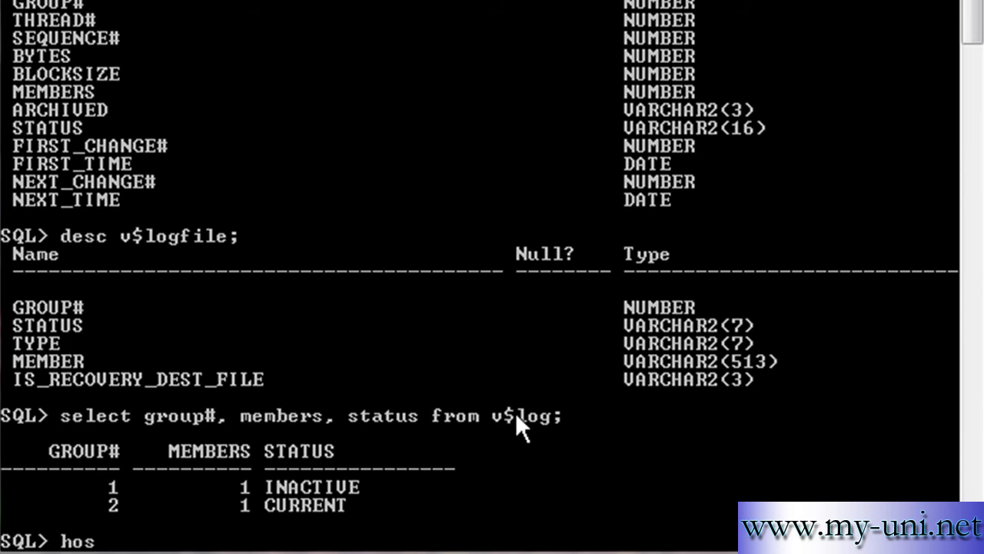
pyautogui.write('t')
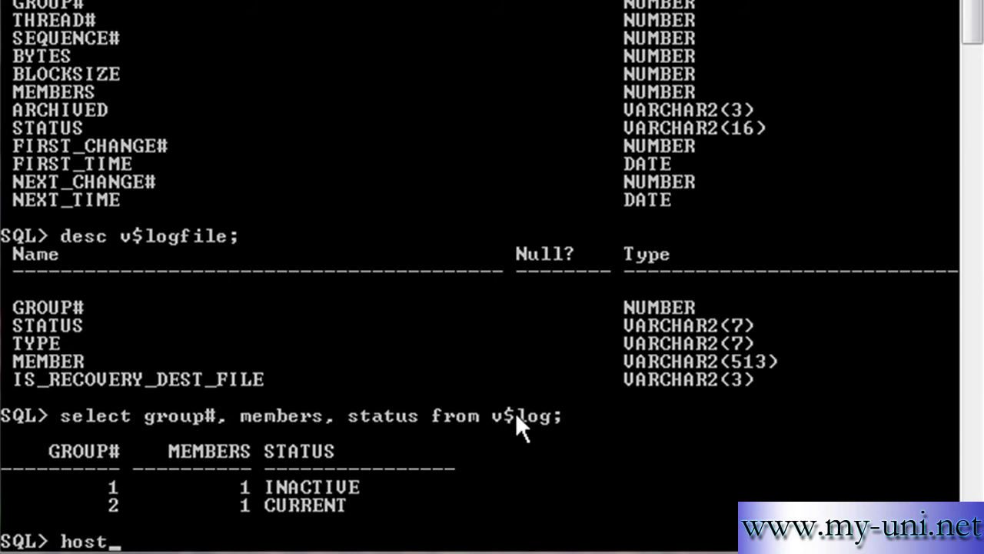
pyautogui.press('Return')
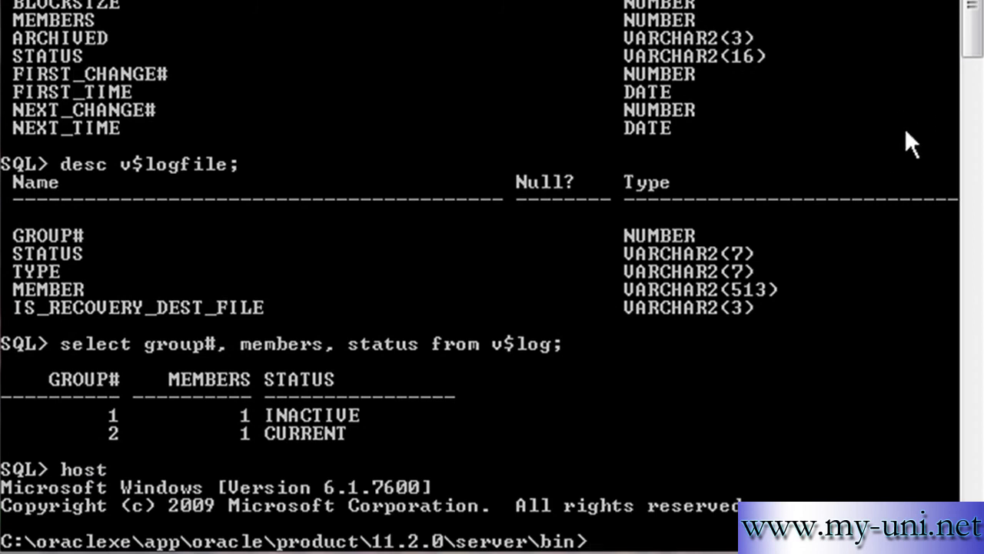
pyautogui.write('cd')
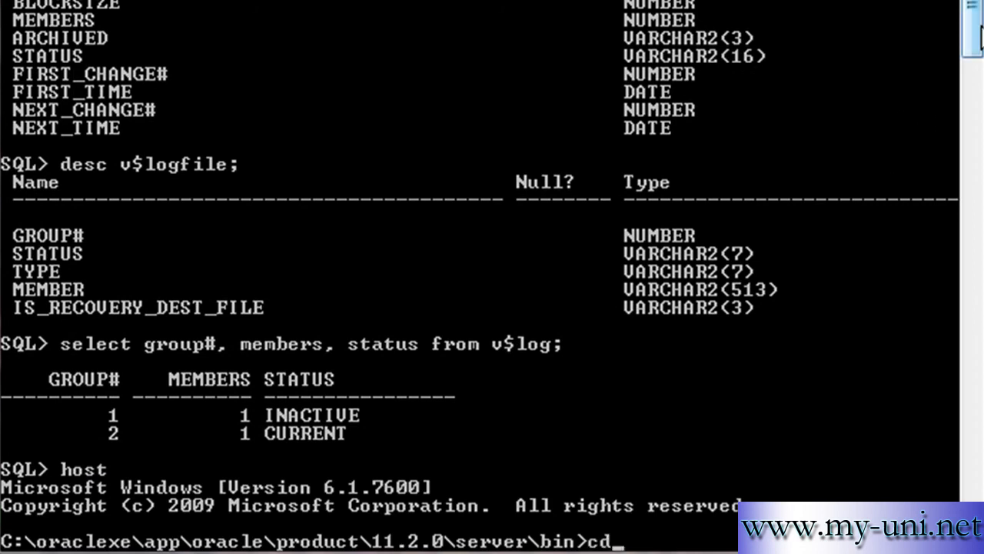
pyautogui.write('\\')
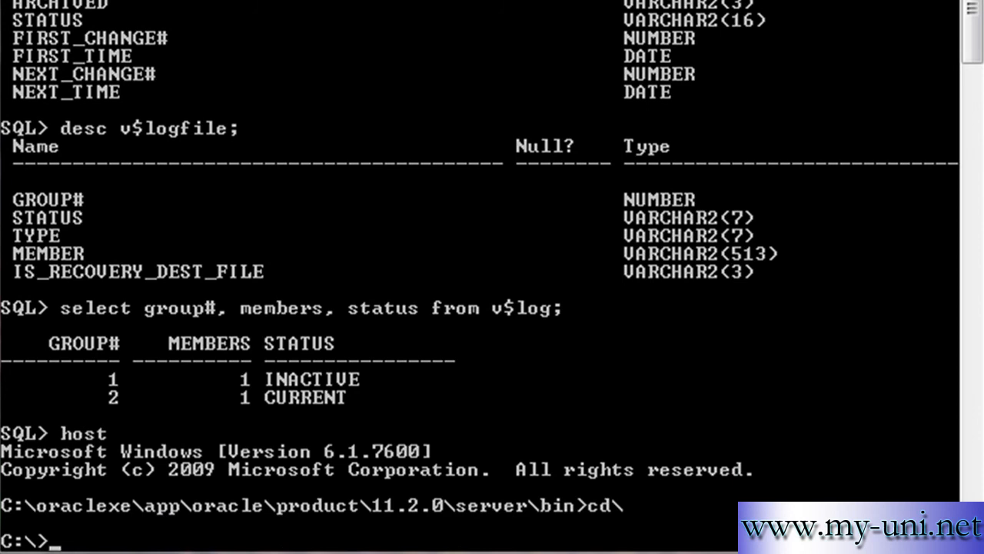
pyautogui.write('md')
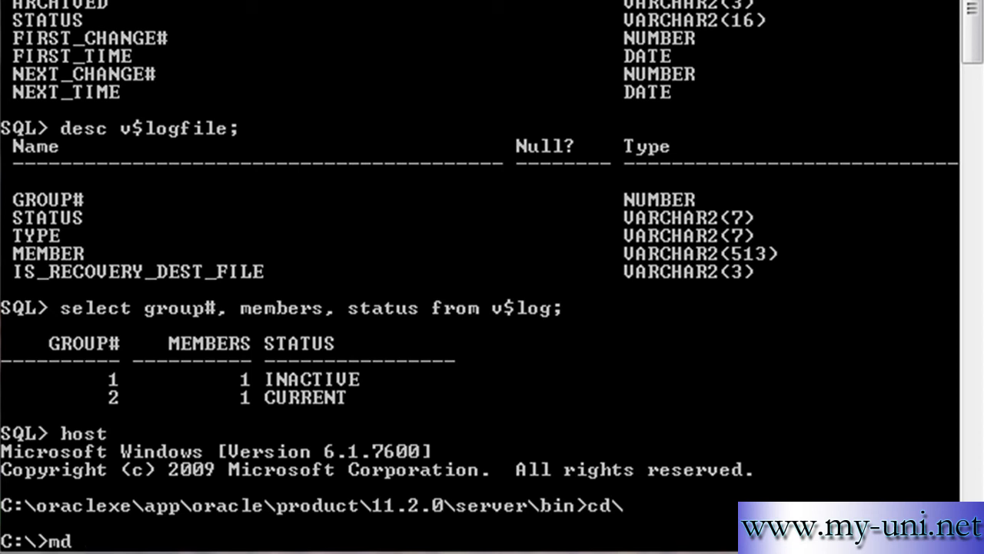
pyautogui.write('rf')
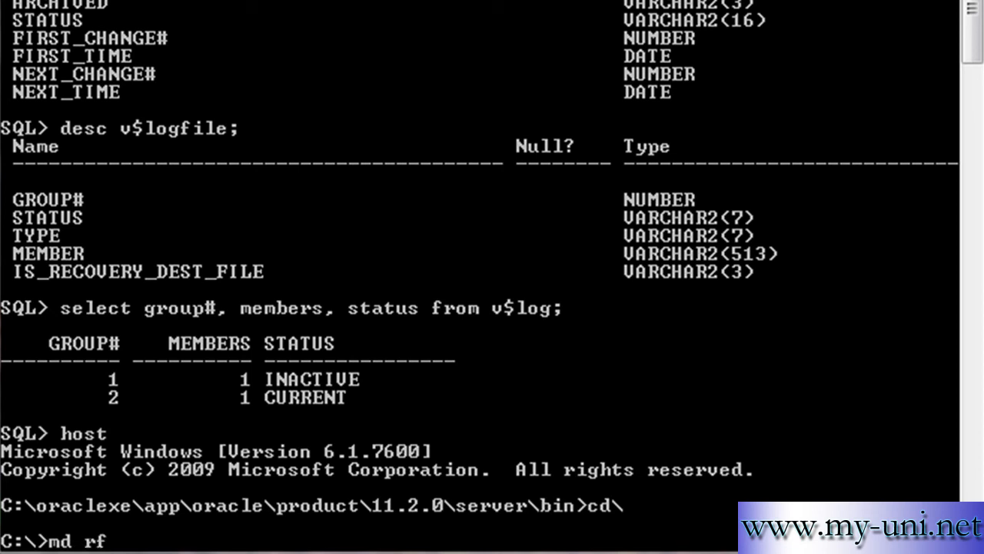
pyautogui.write('edo')
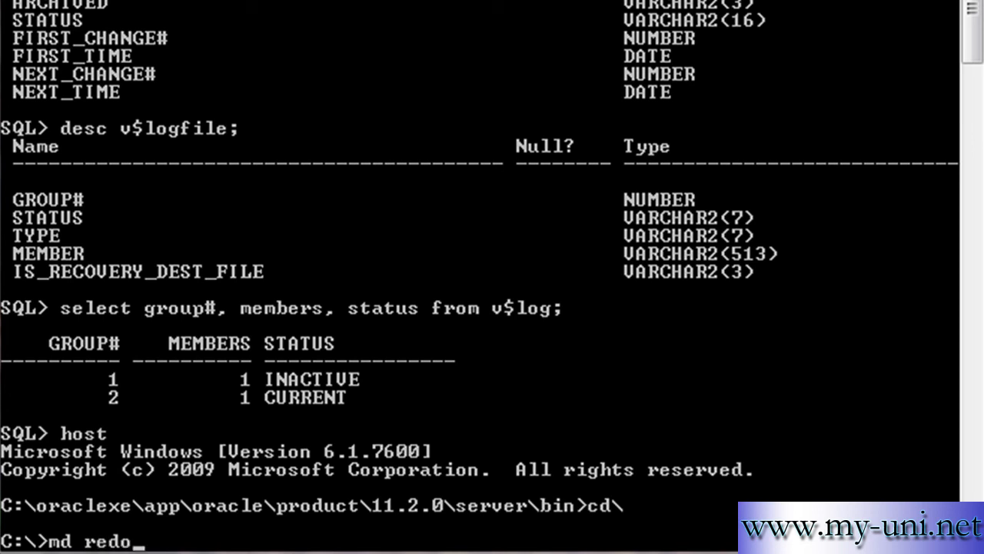
pyautogui.write('lo')
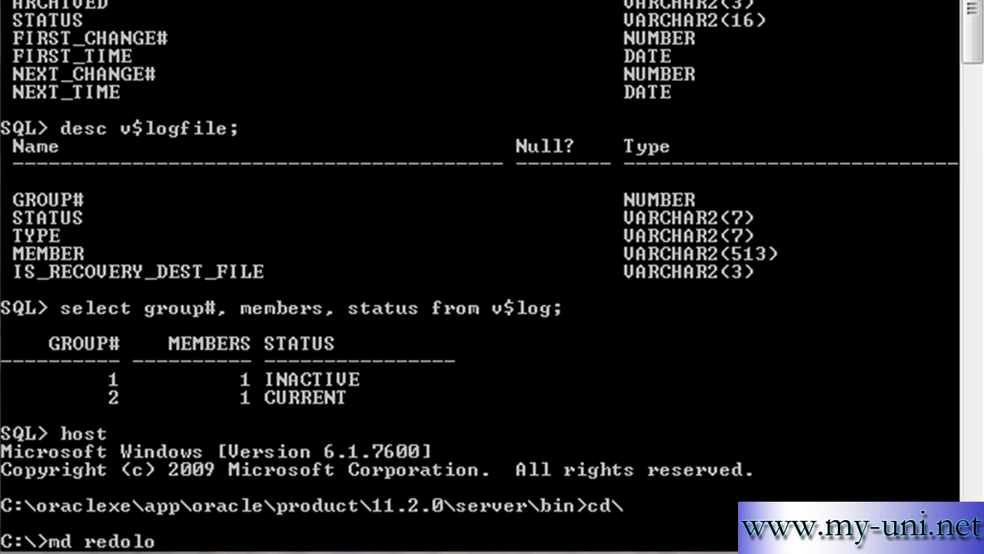
pyautogui.write('g')
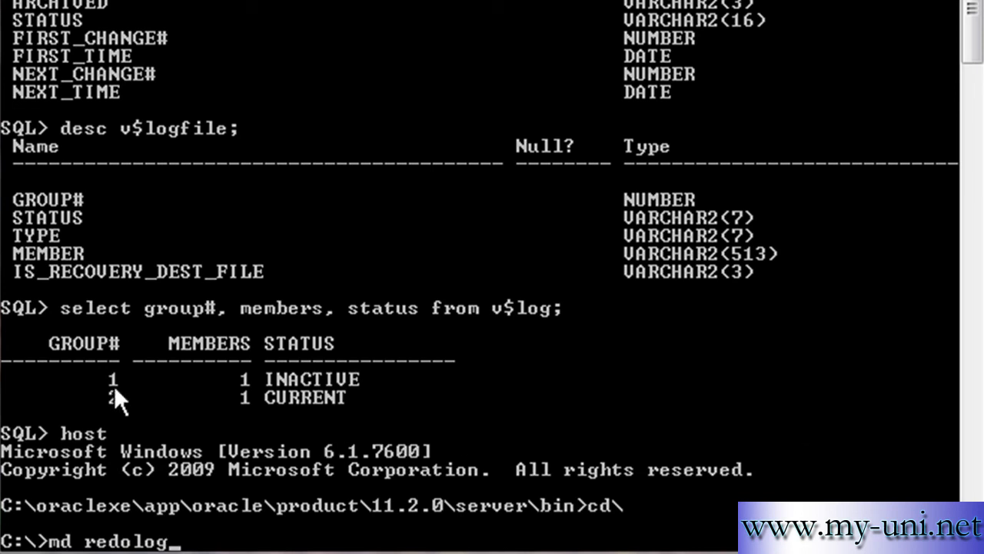
pyautogui.moveTo(103, 546)
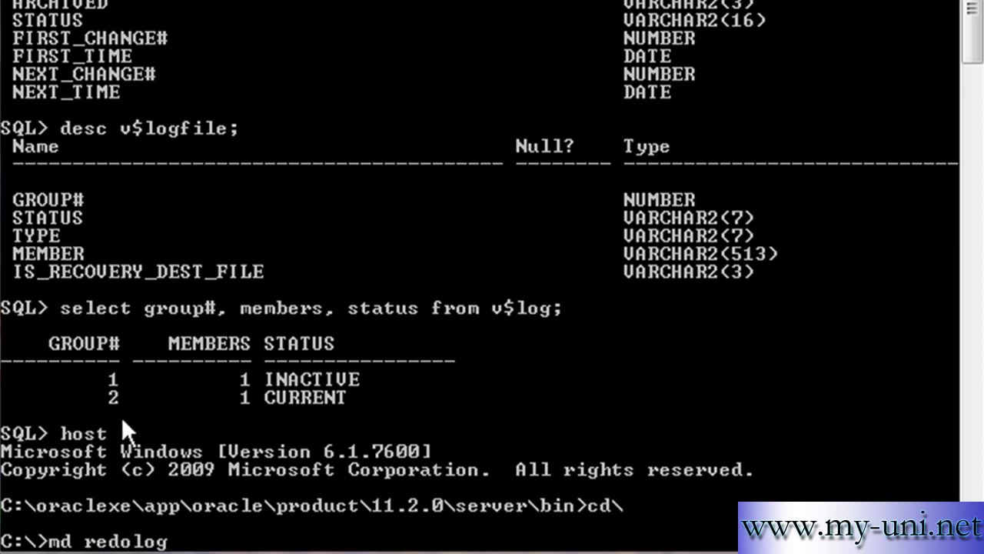
pyautogui.moveTo(956, 440)
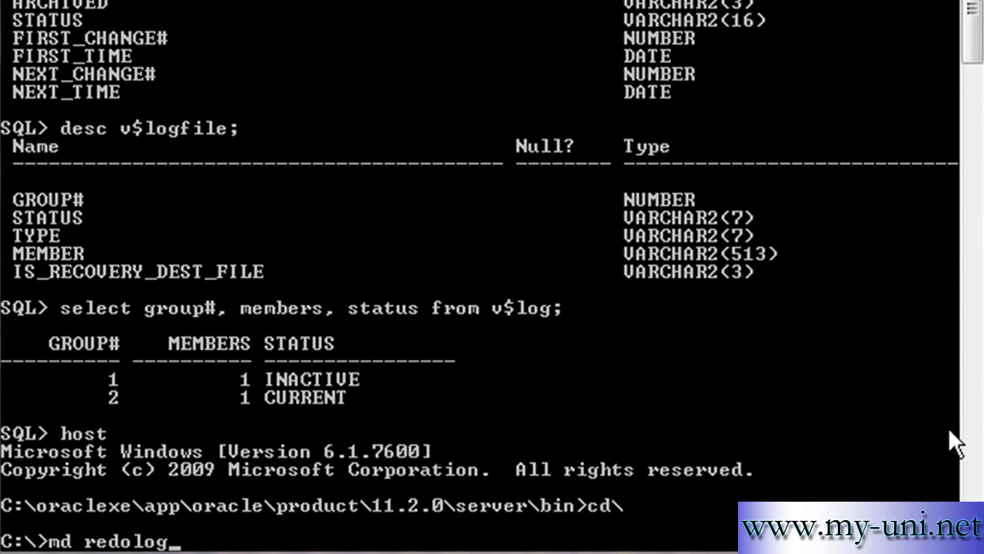
pyautogui.press('Return')
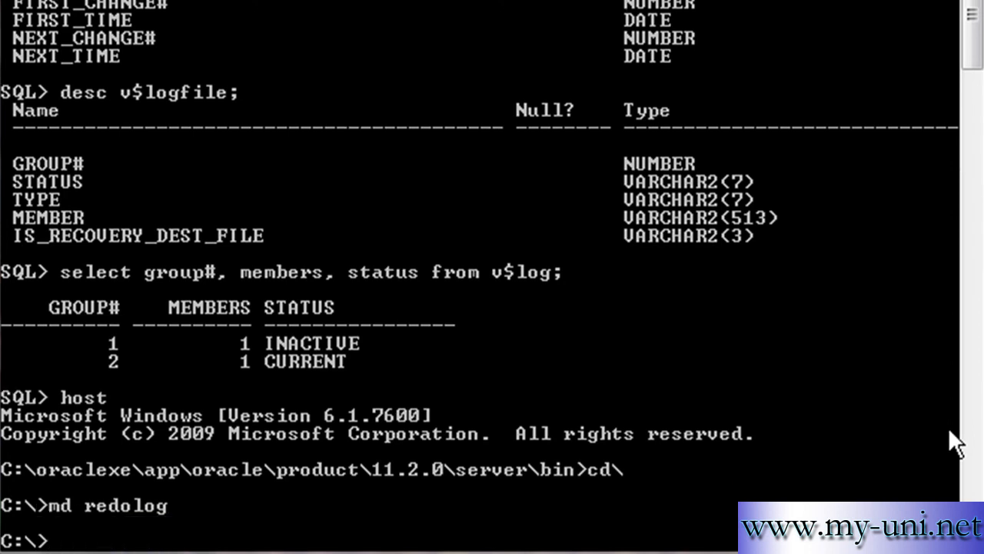
# Step: Confirm the folder with 'dir redo*.*' and move into C:\redolog
pyautogui.write('dir')
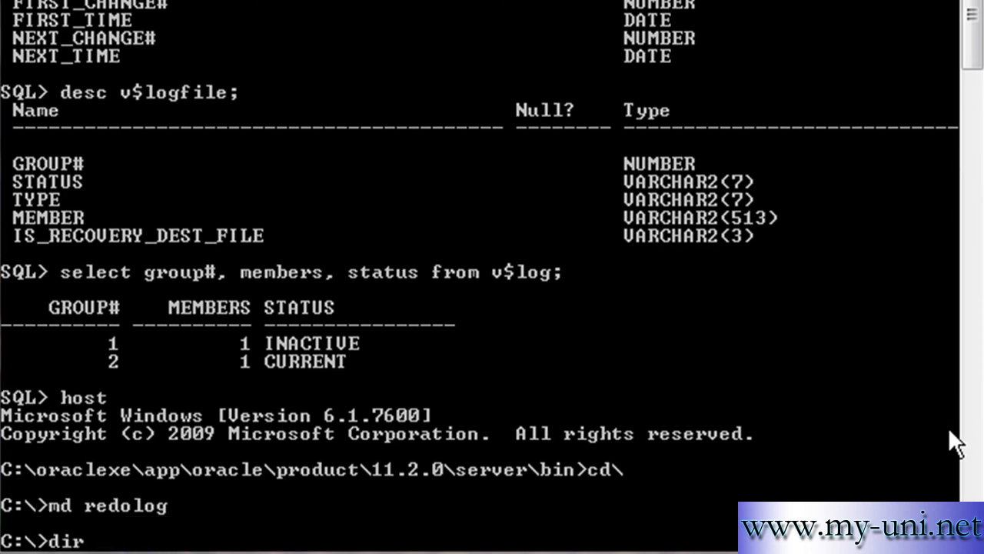
pyautogui.write('redo')
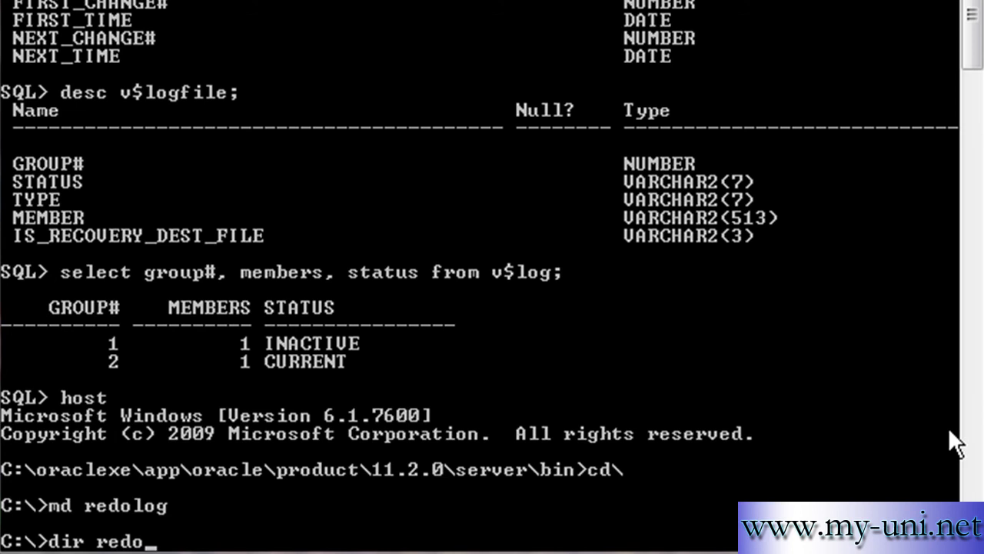
pyautogui.write('*.*')
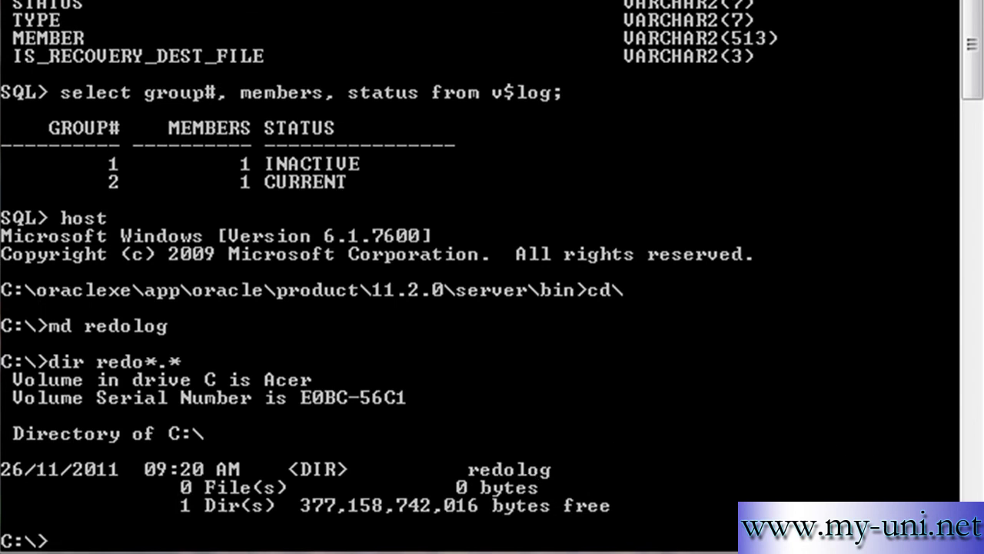
pyautogui.write('cd')
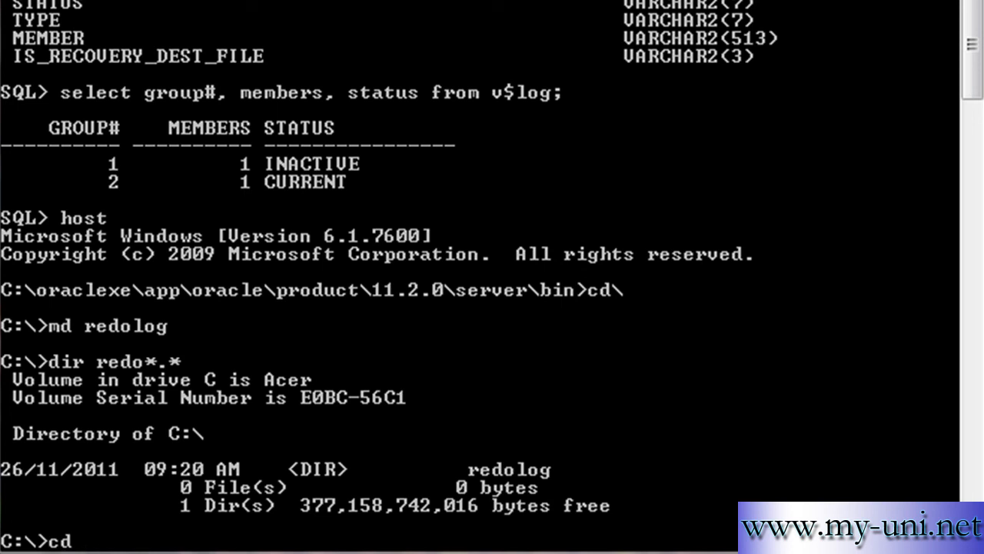
pyautogui.write('redl')
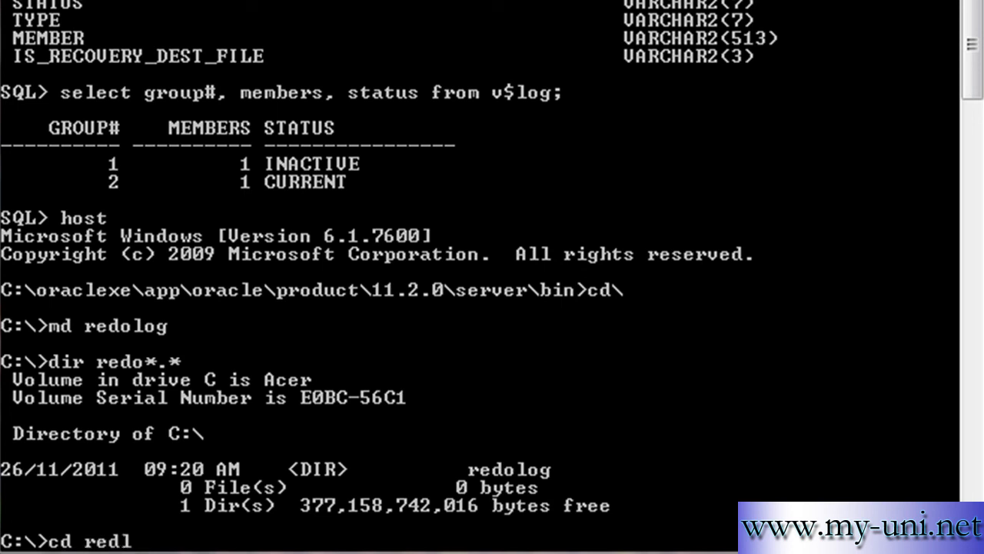
pyautogui.write('og')
pyautogui.write('dir')
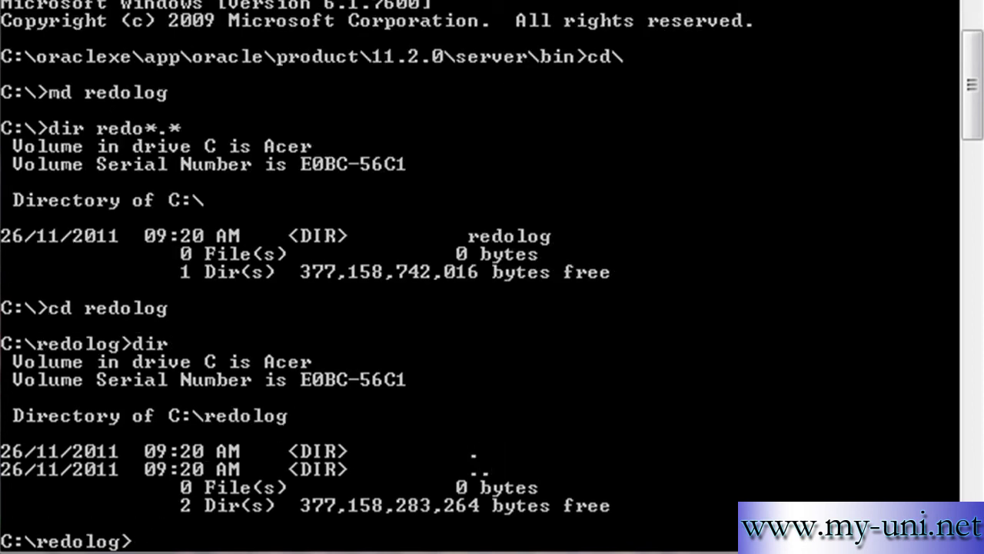
pyautogui.write('cd')
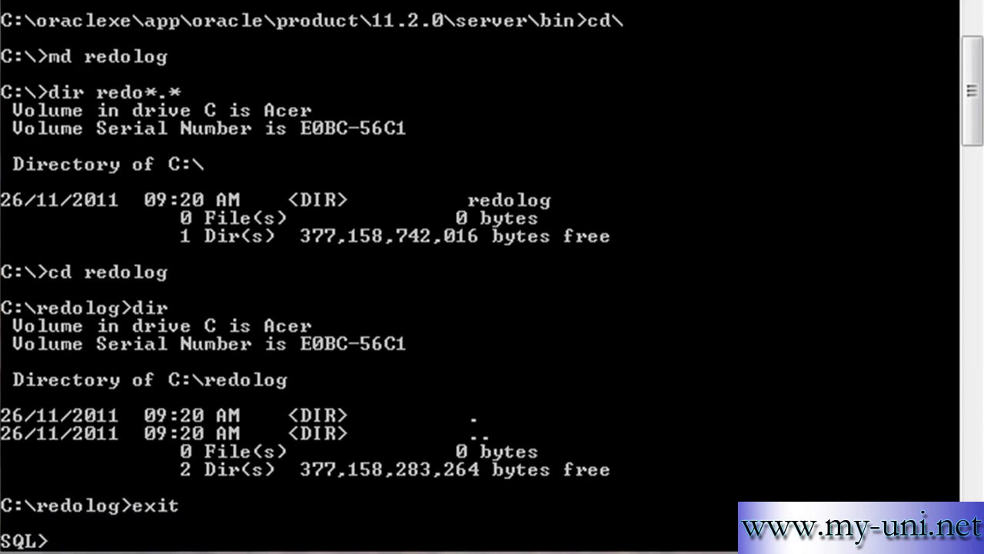
# Step: Enter 'alter database add logfile group 3 'C:\redolog\redo01.rdo' size 10M;'
pyautogui.write('alter')
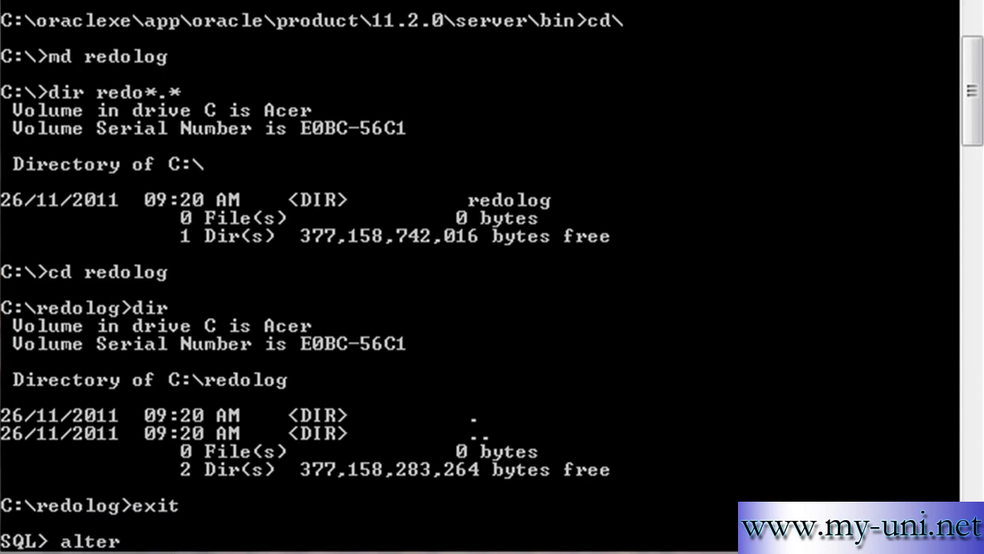
pyautogui.write('database')
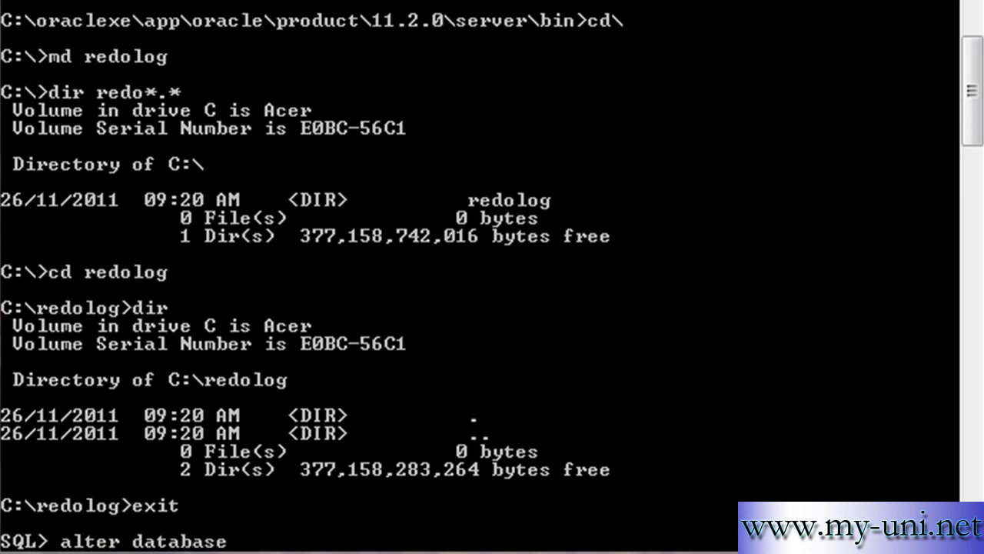
pyautogui.write('a')
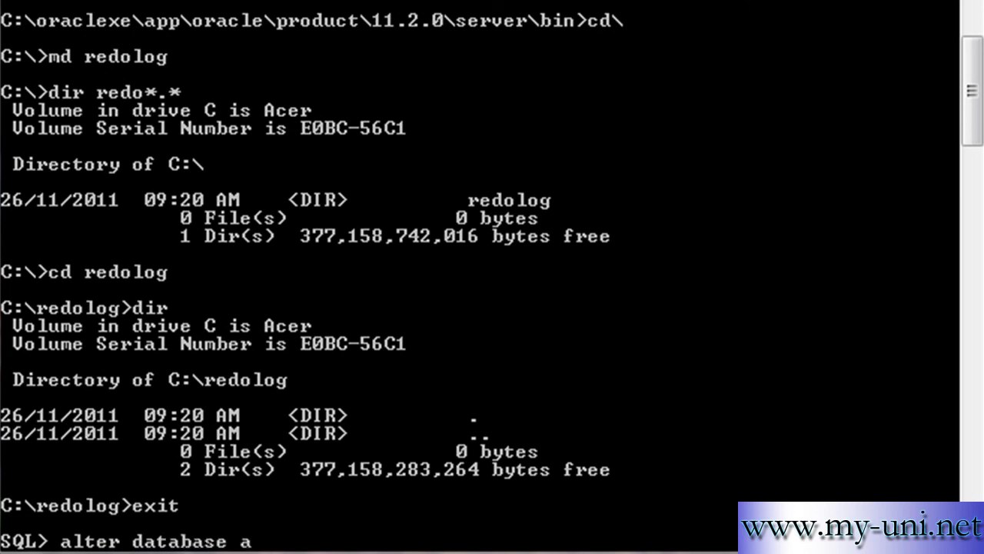
pyautogui.write('dd log')
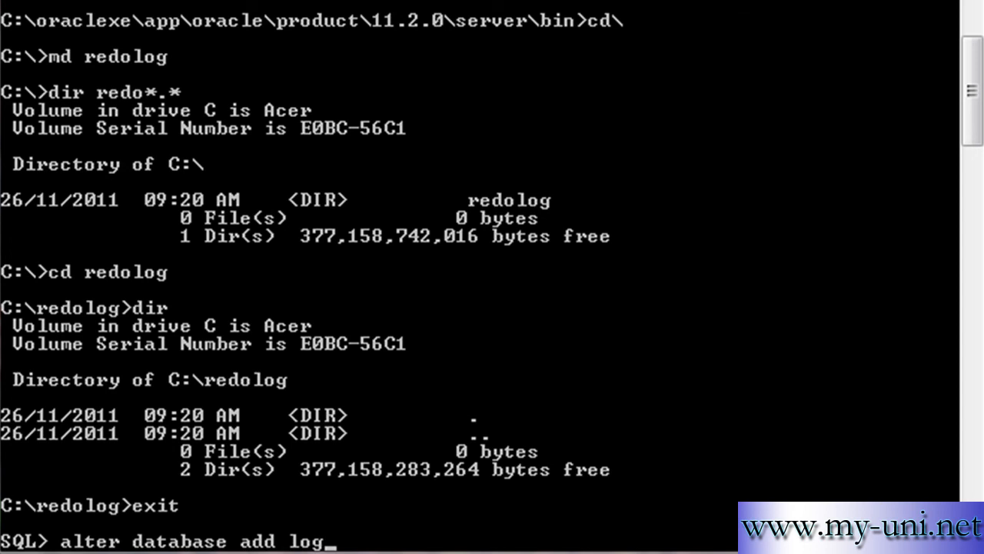
pyautogui.write('file g')
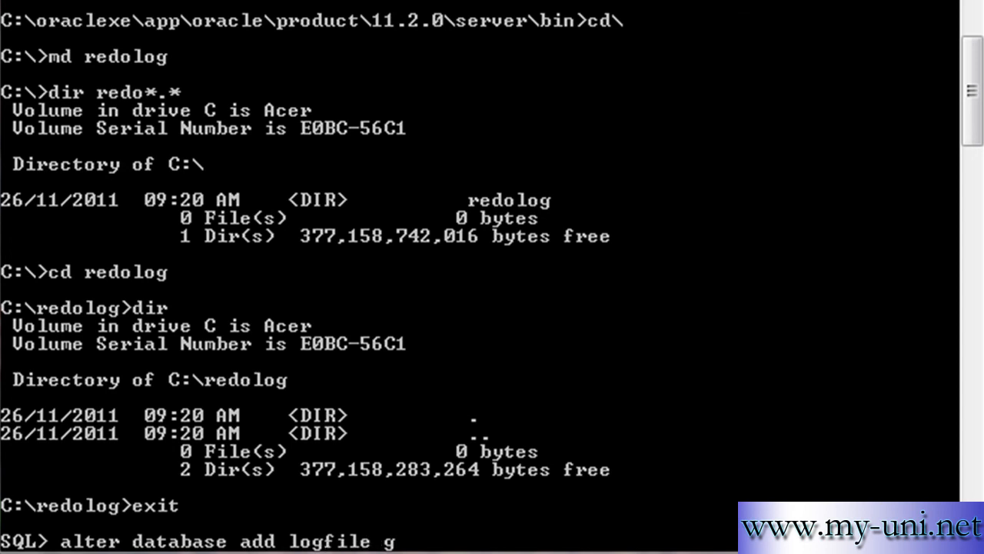
pyautogui.write('roup')
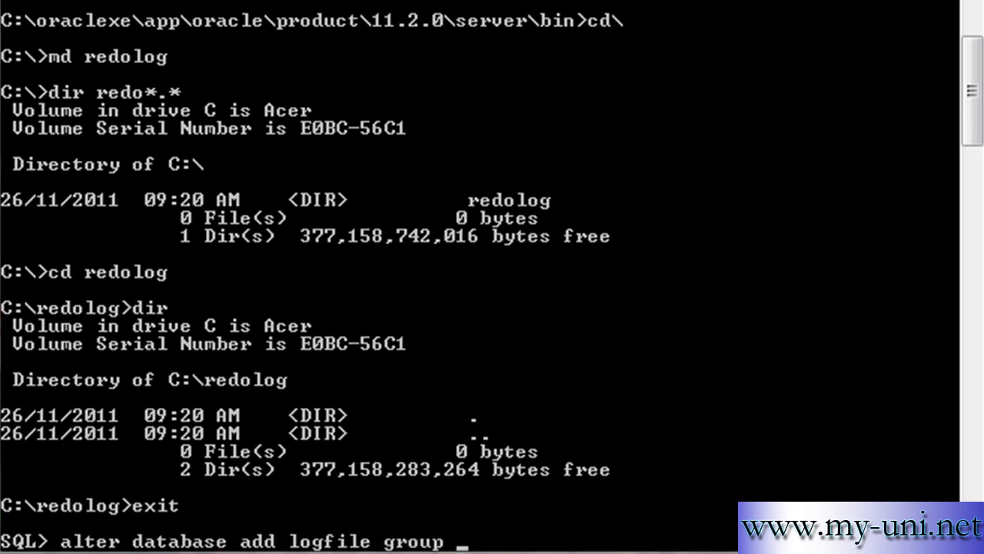
pyautogui.write('3')
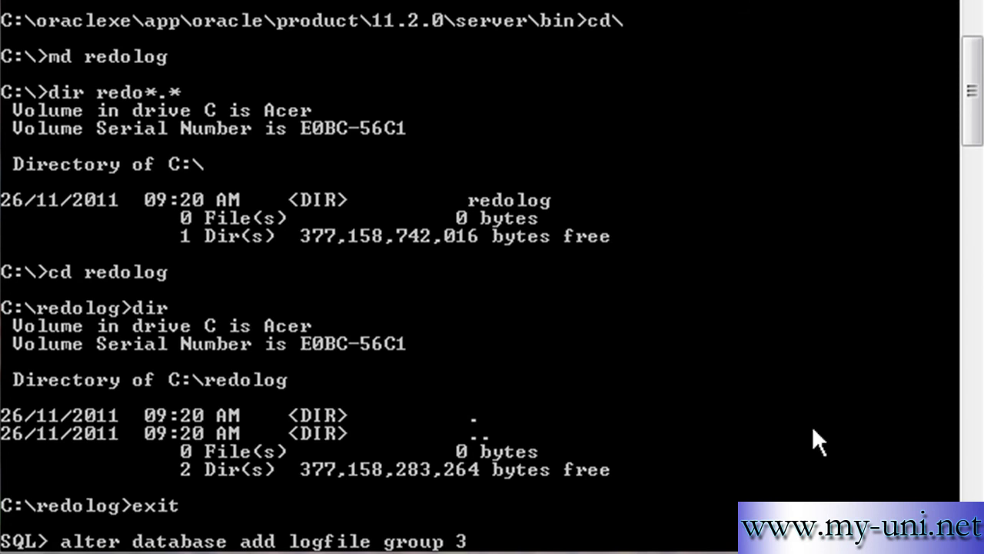
pyautogui.moveTo(184, 20)
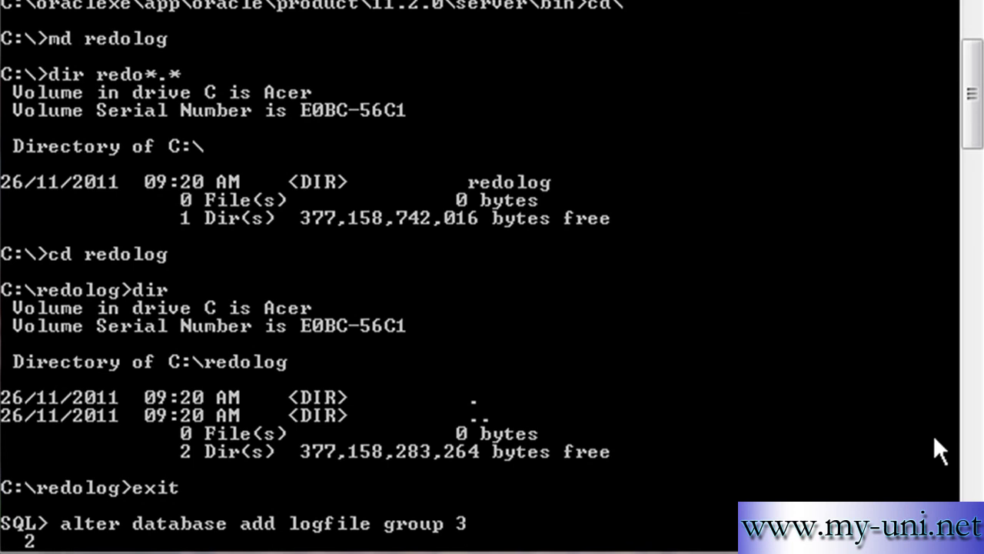
pyautogui.write("'")
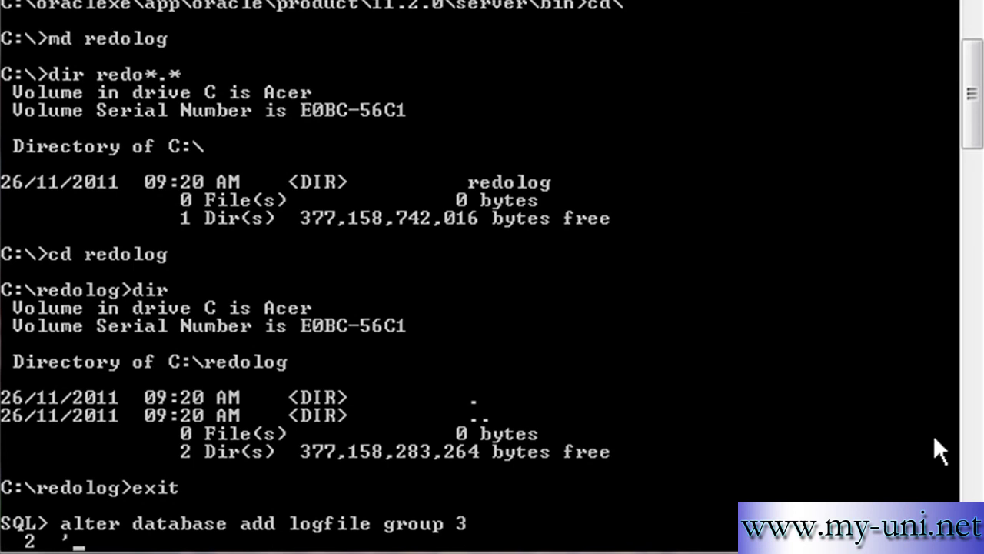
pyautogui.write('C')
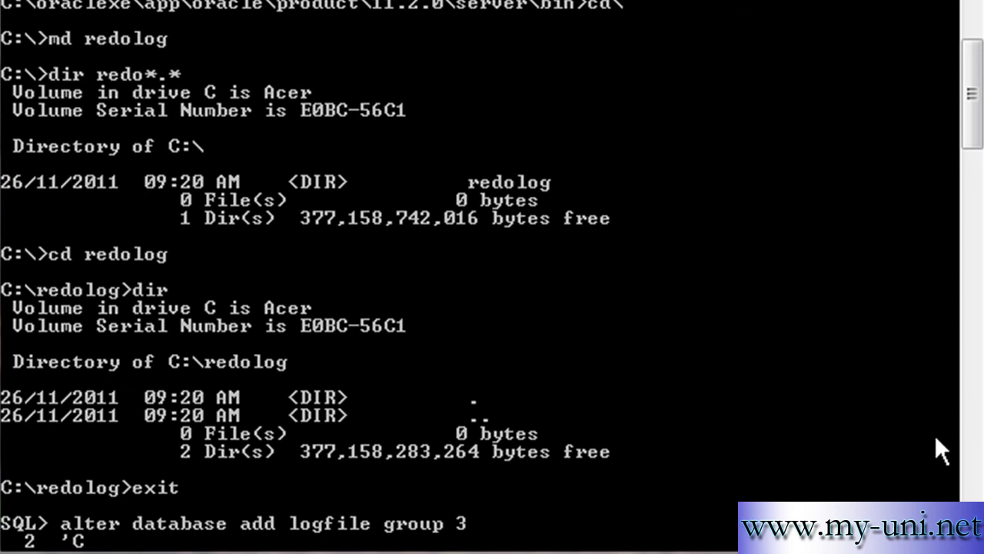
pyautogui.write(':\\re')
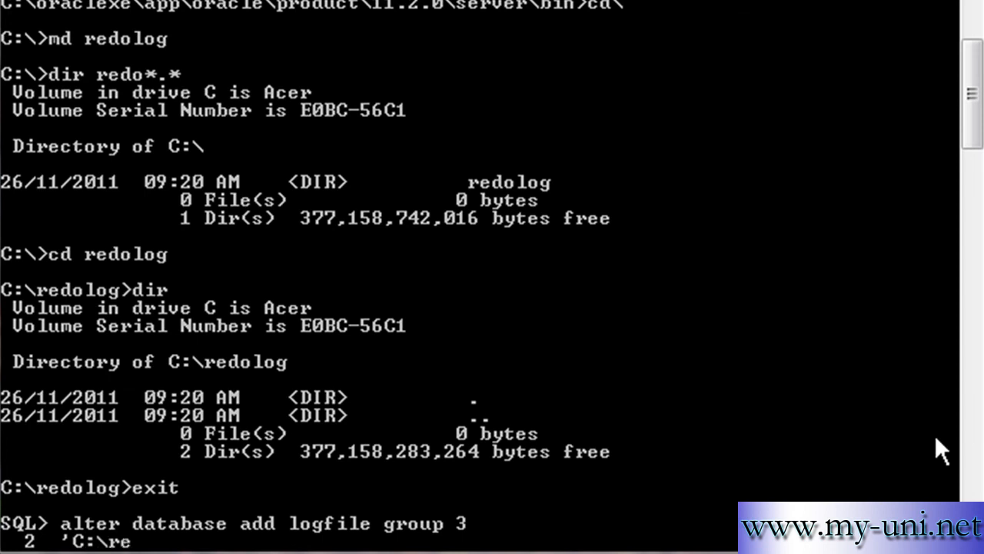
pyautogui.write('dolog')
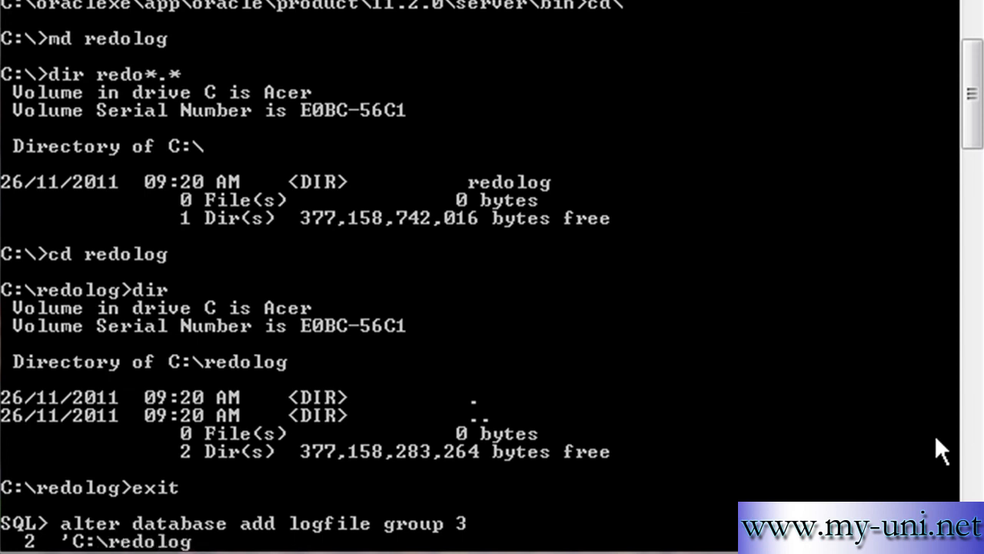
pyautogui.write('\\')
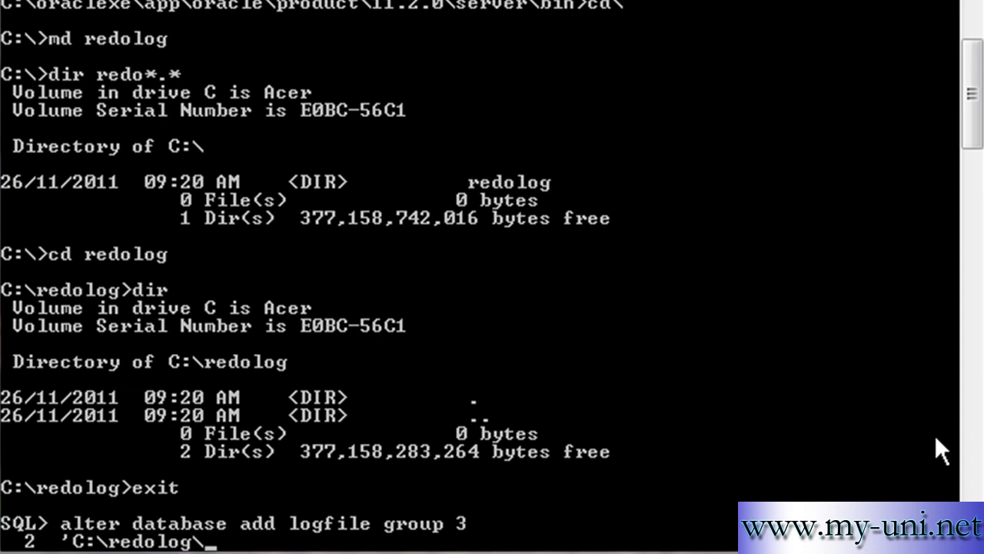
pyautogui.write('redo')
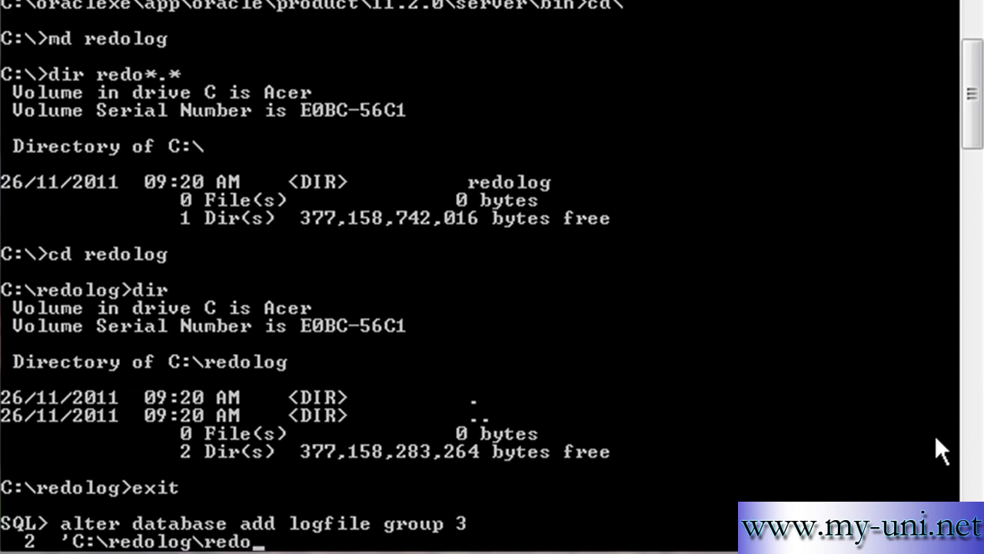
pyautogui.write('01')
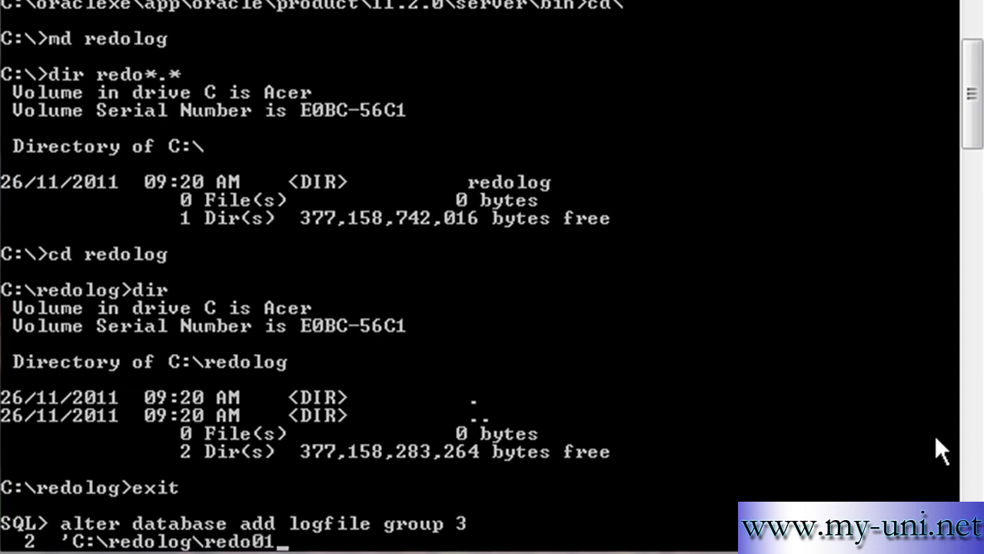
pyautogui.write('.rdo')
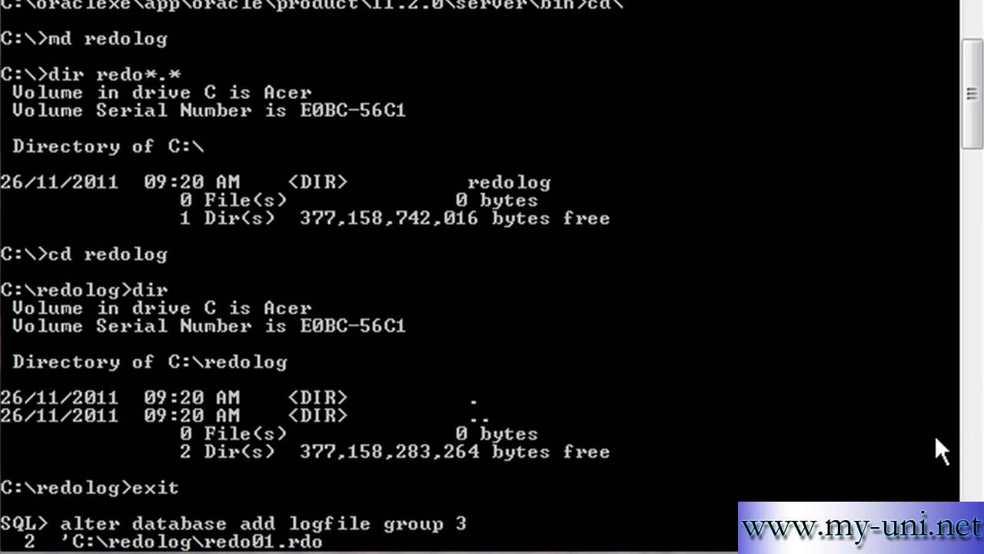
pyautogui.write("'")
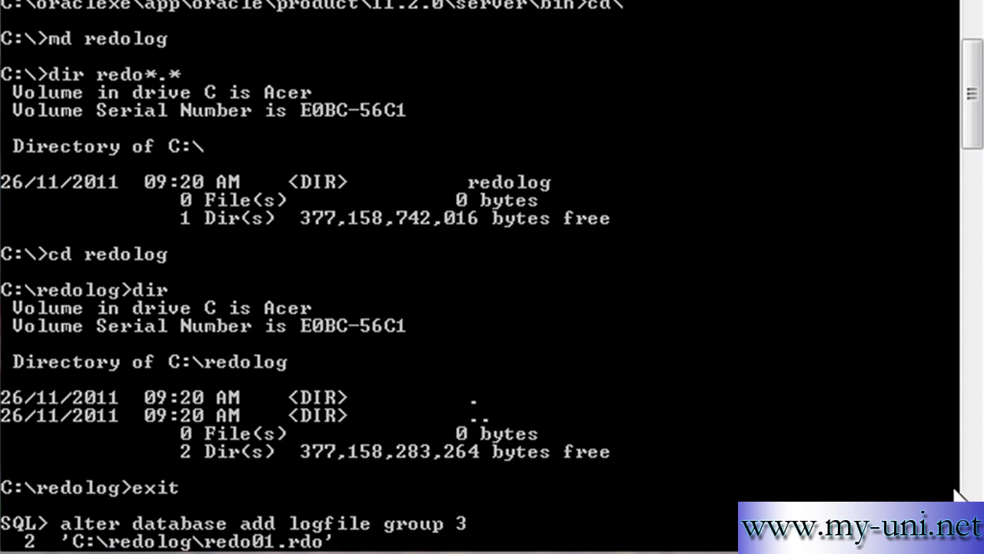
pyautogui.write('sime')
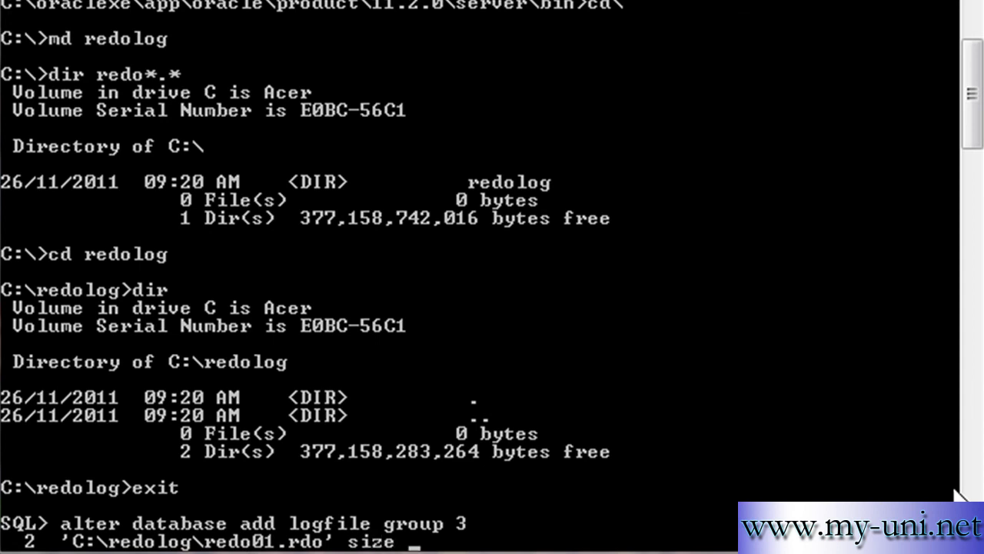
pyautogui.write('10')
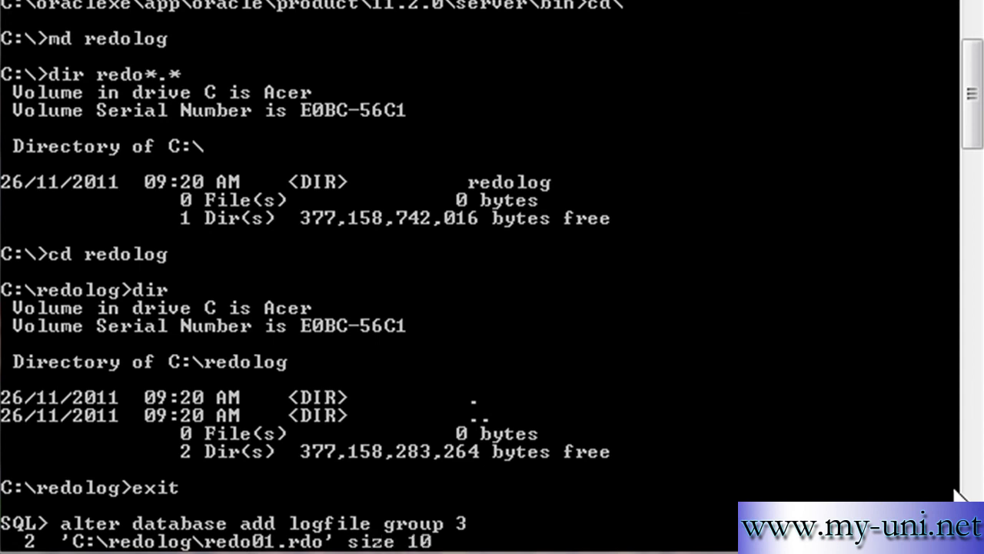
pyautogui.write('M')
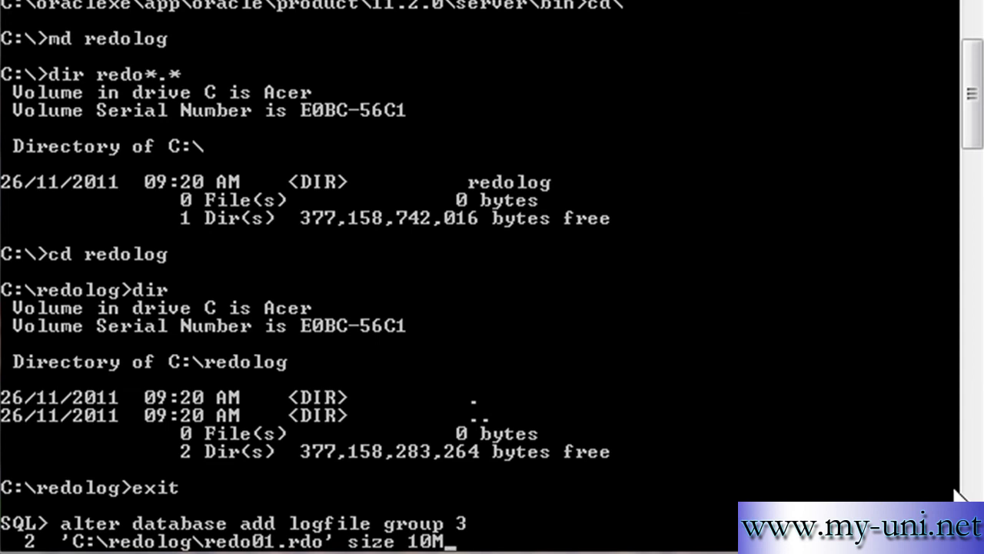
pyautogui.write(';')
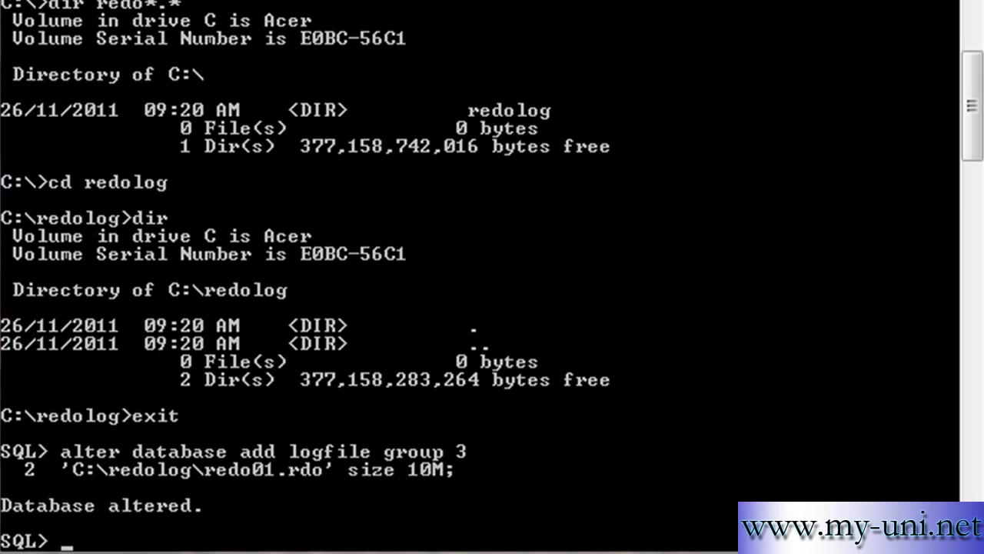
# Step: Re-query group#, members, status from v$log, showing groups 1–3 with group 3 UNUSED
pyautogui.write('select group#, members, status from v$log;')
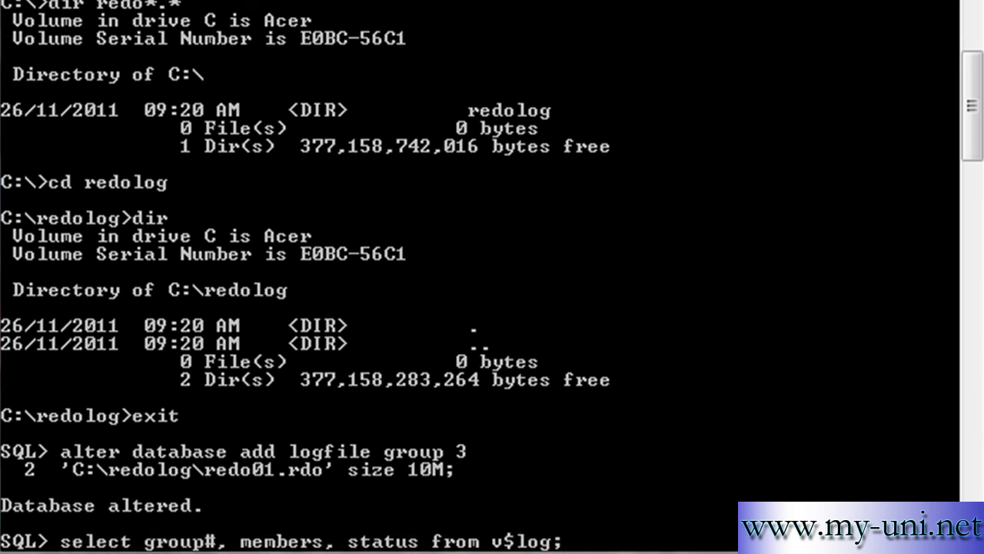
pyautogui.scroll(-3)
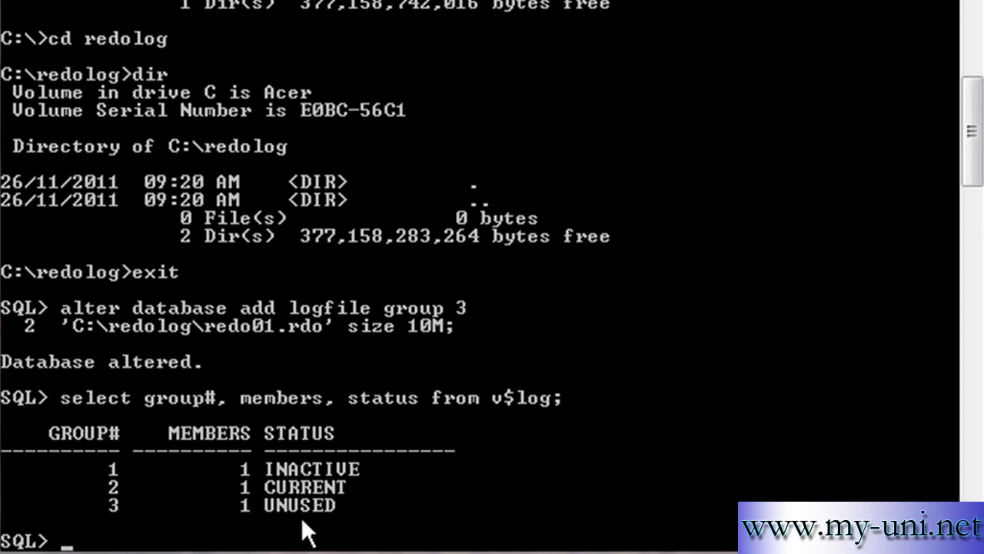
pyautogui.moveTo(331, 527)
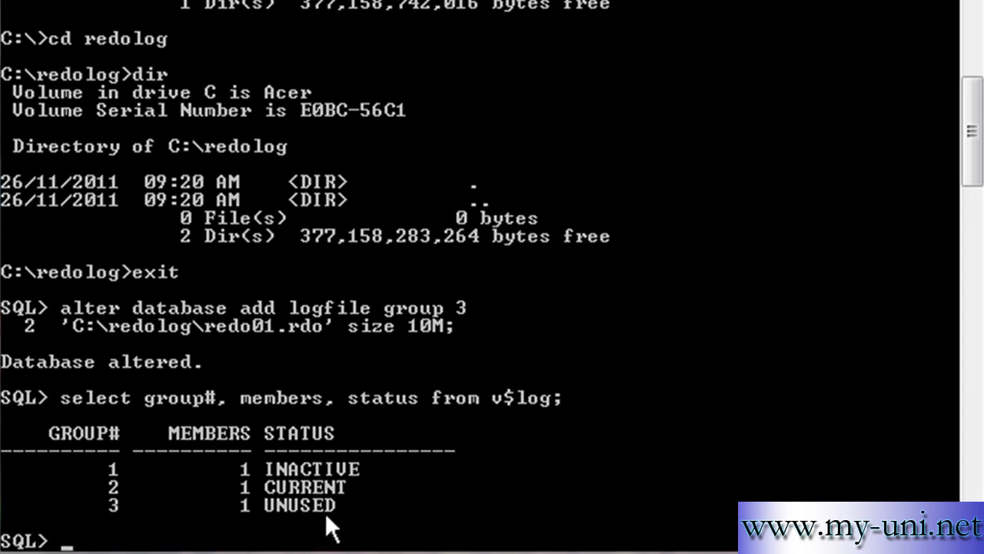
pyautogui.moveTo(242, 539)
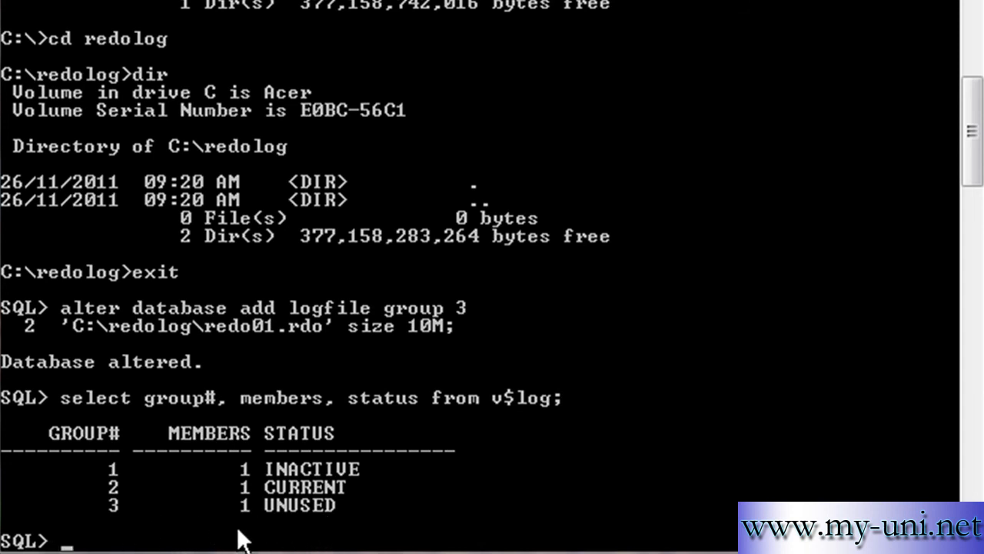
pyautogui.moveTo(270, 502)
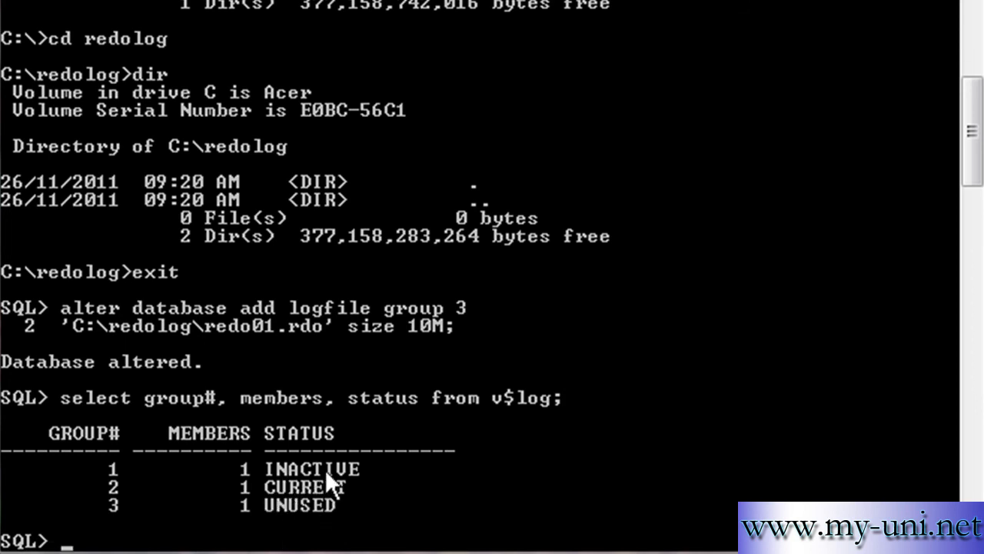
pyautogui.moveTo(281, 506)
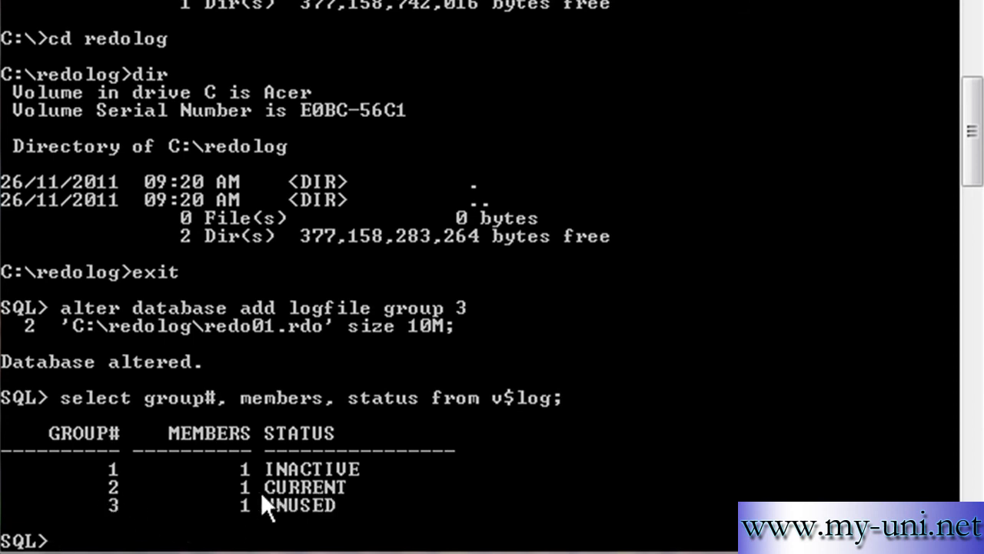
pyautogui.moveTo(361, 527)
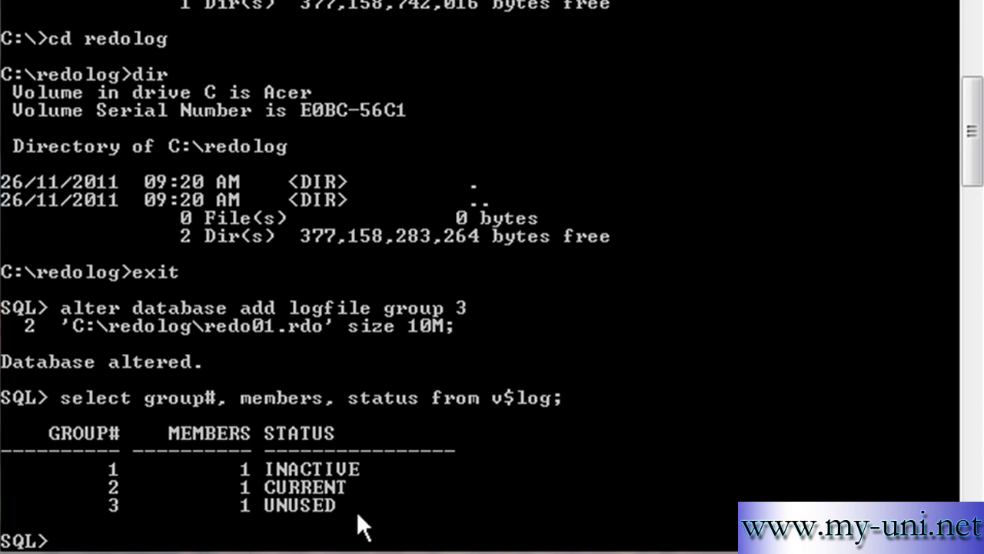